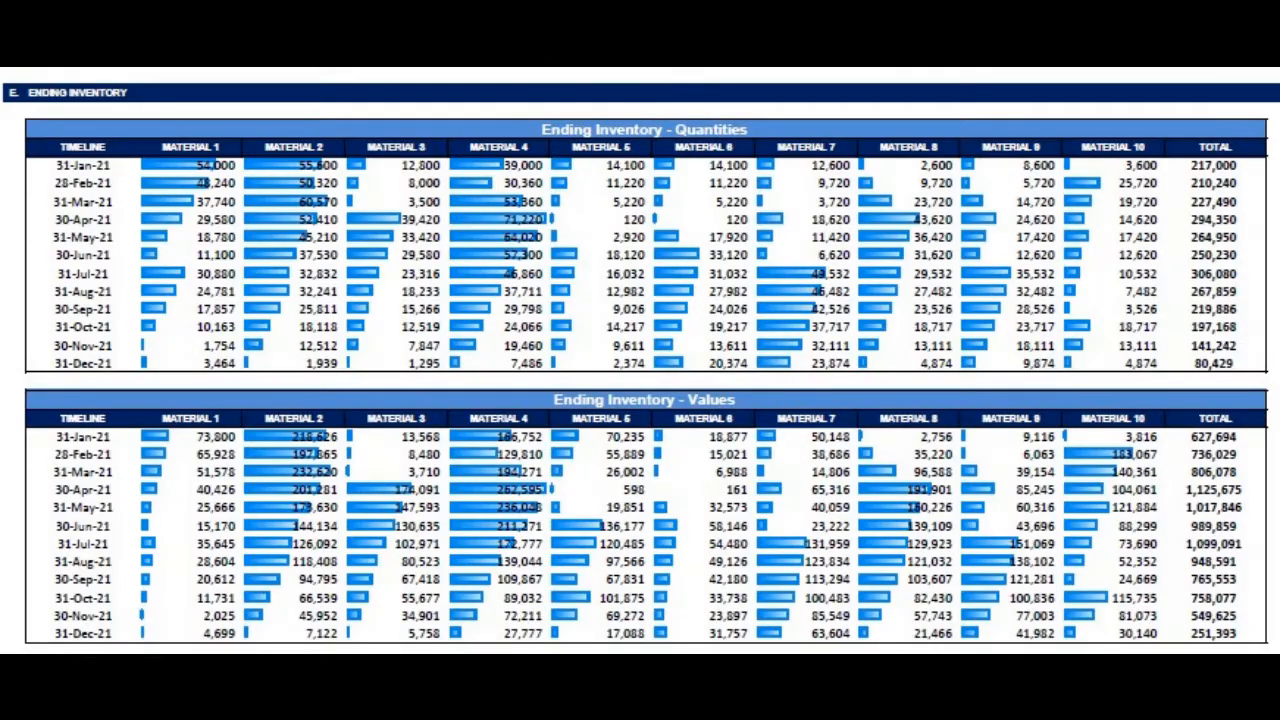
# Leave the slide preview to show the Inventory Dashboard Model cover sheet in Excel.
pyautogui.scroll(-3)
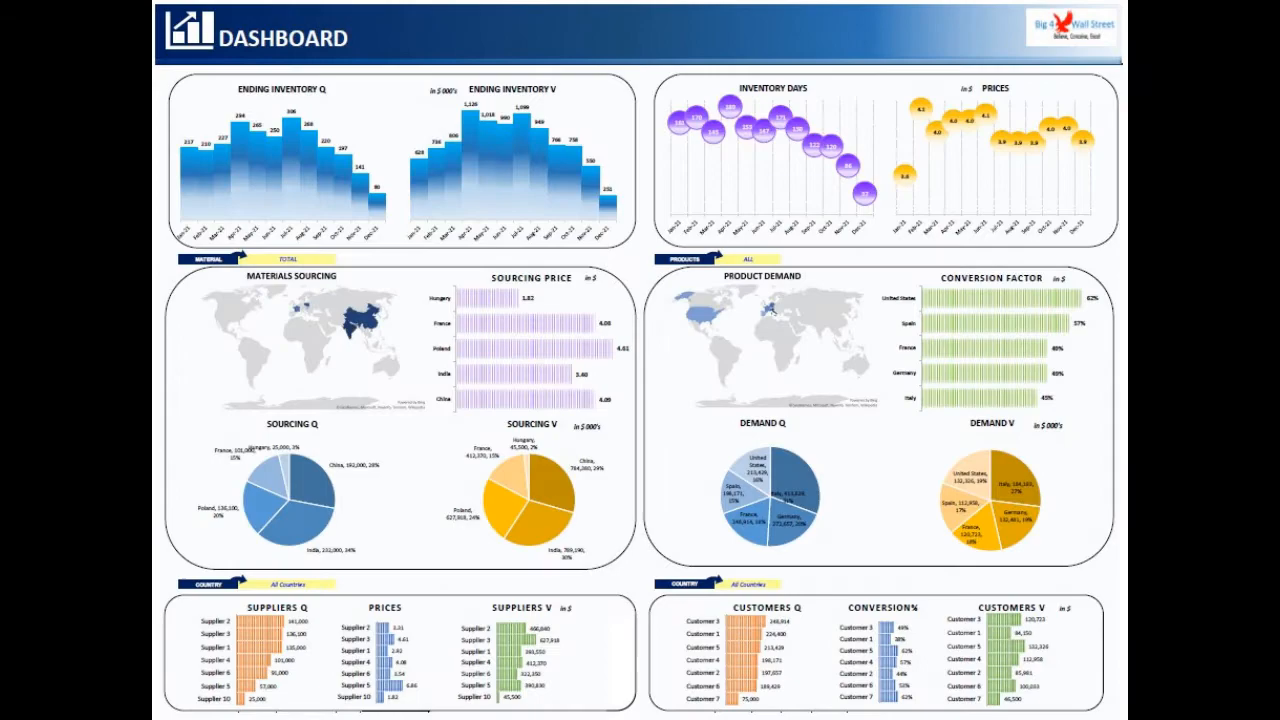
pyautogui.press('Escape')
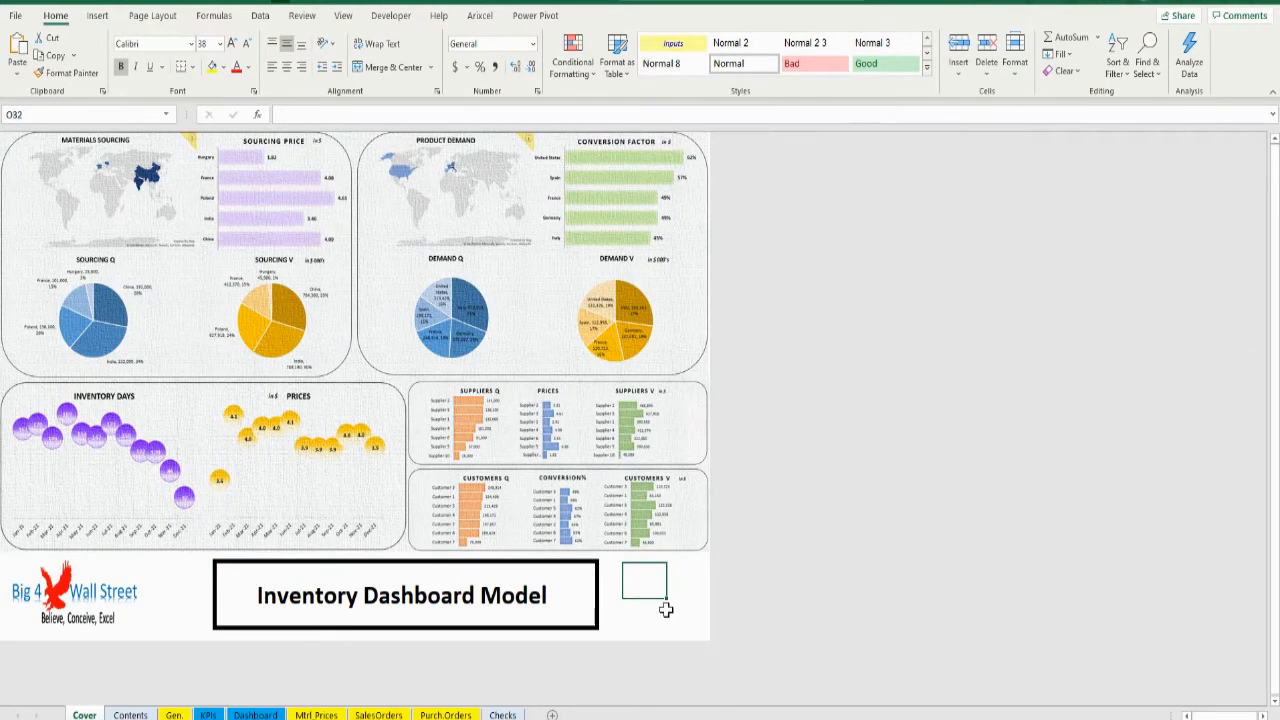
pyautogui.moveTo(625, 610)
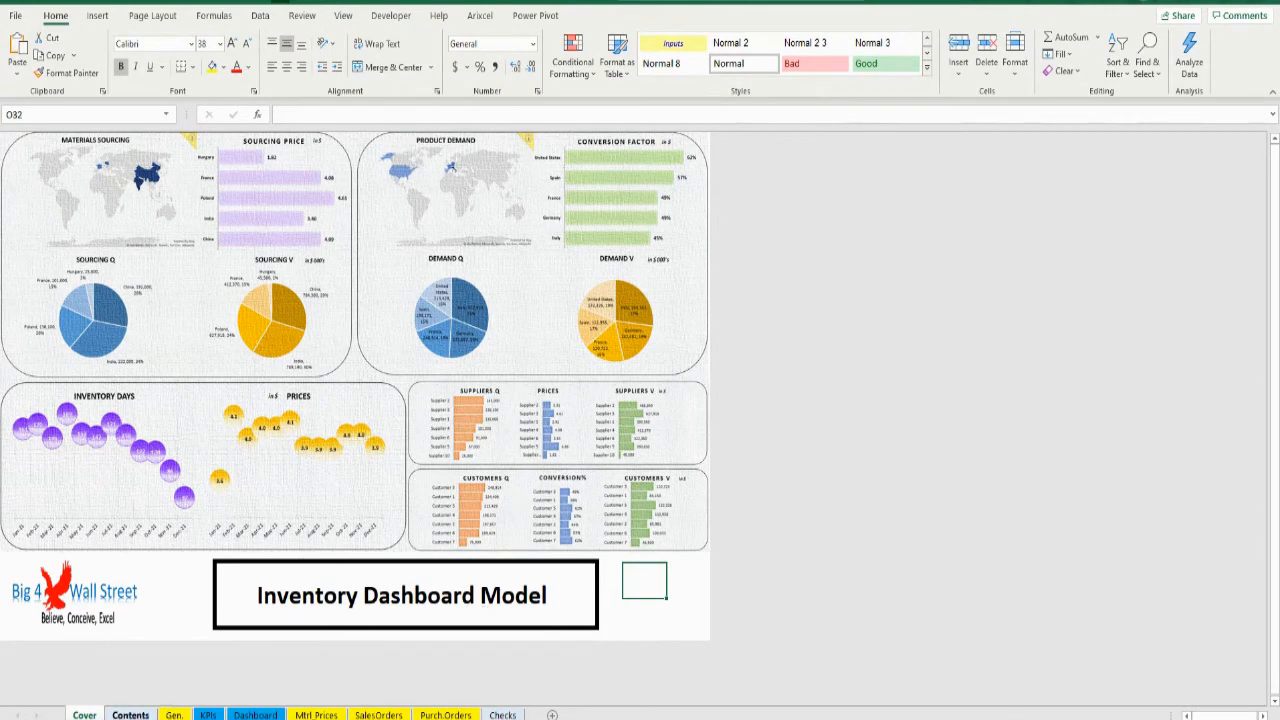
pyautogui.moveTo(585, 625)
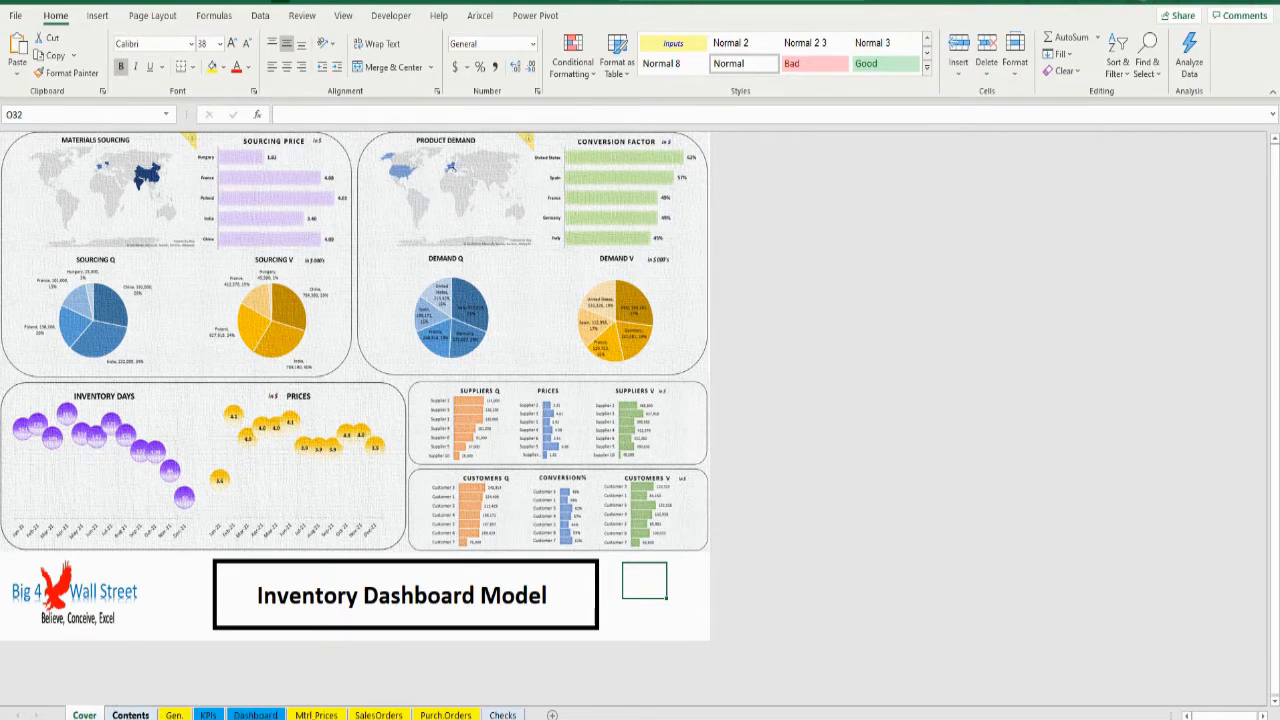
# Go from SalesOrders to Contents, then follow the General Assumptions hyperlink.
pyautogui.click(130, 714)
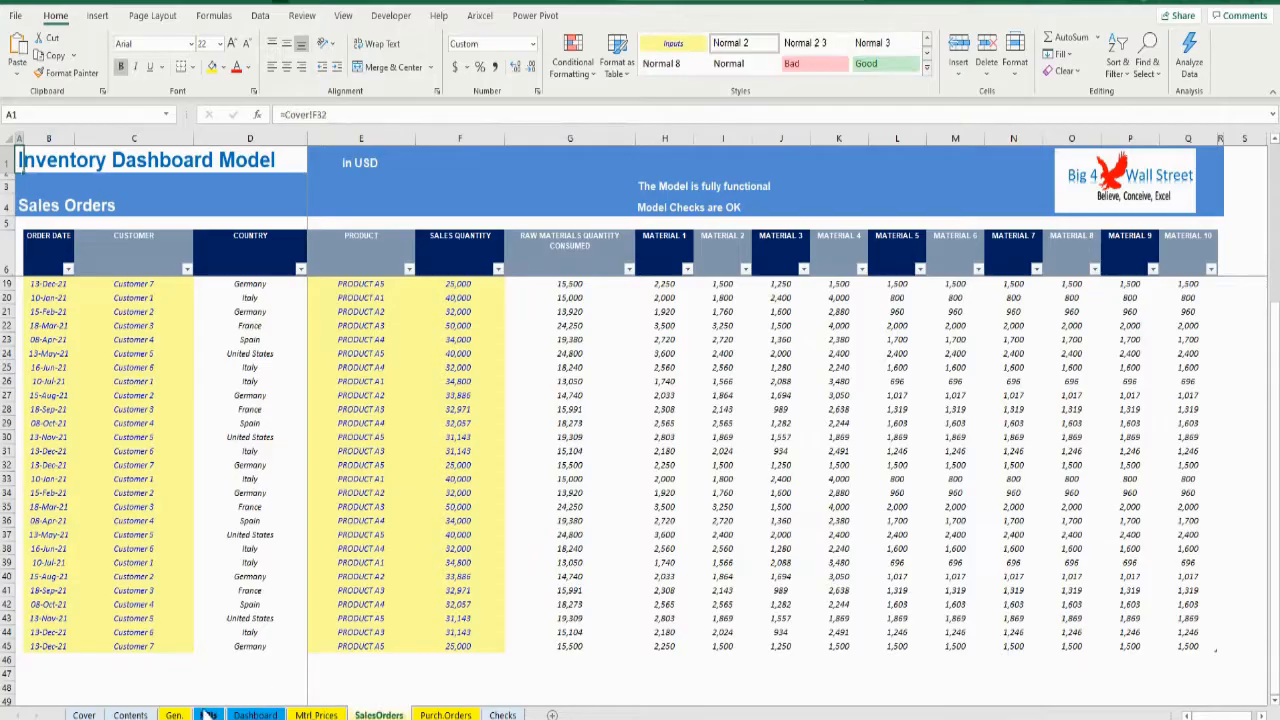
pyautogui.click(130, 714)
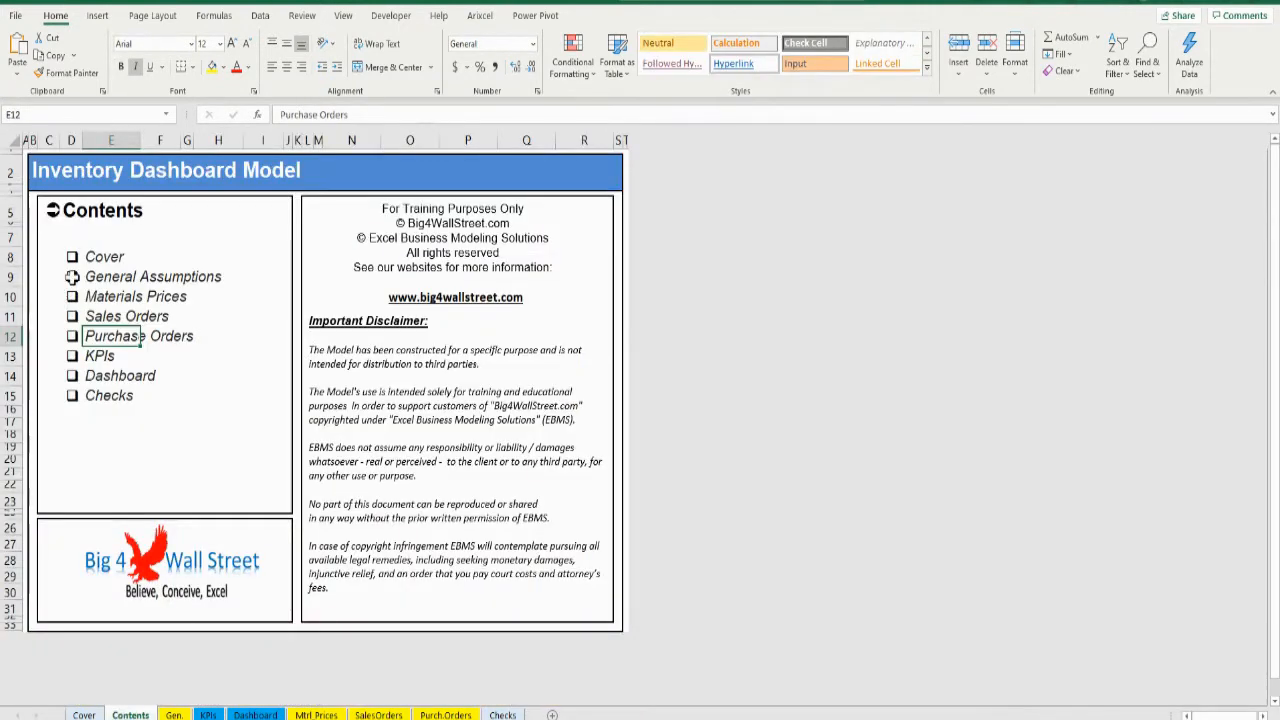
pyautogui.click(174, 714)
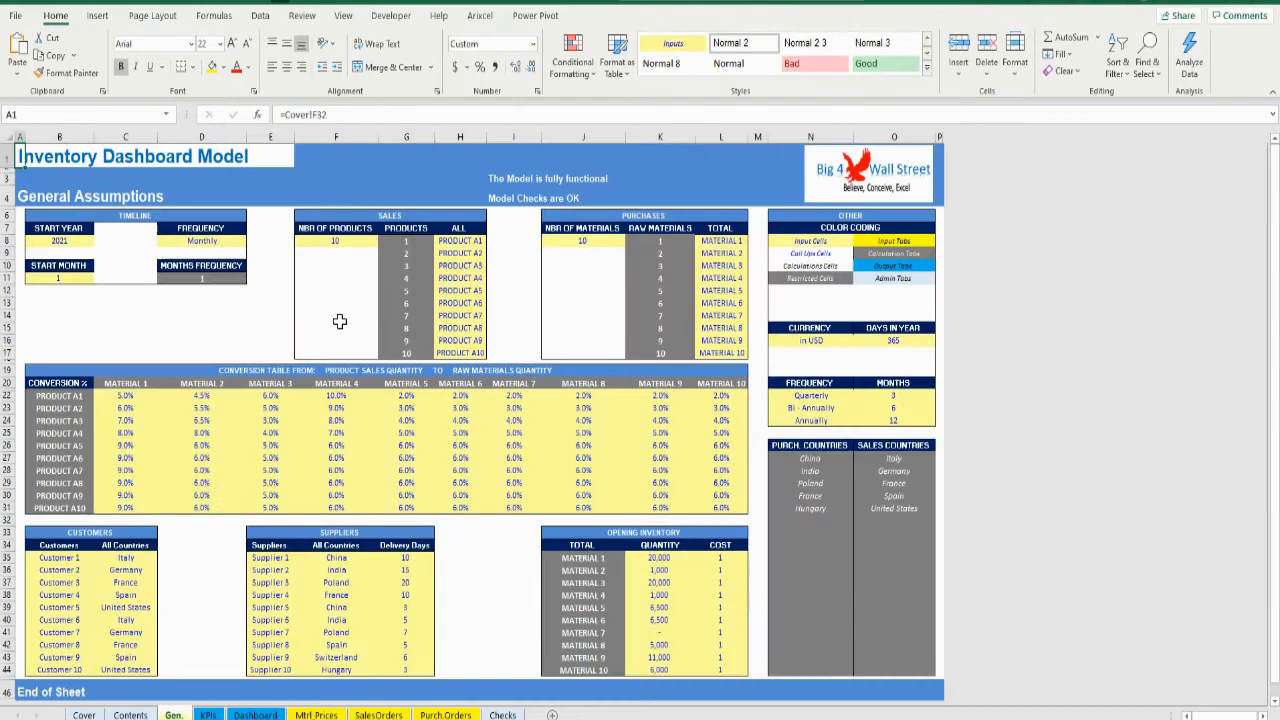
pyautogui.moveTo(847, 248)
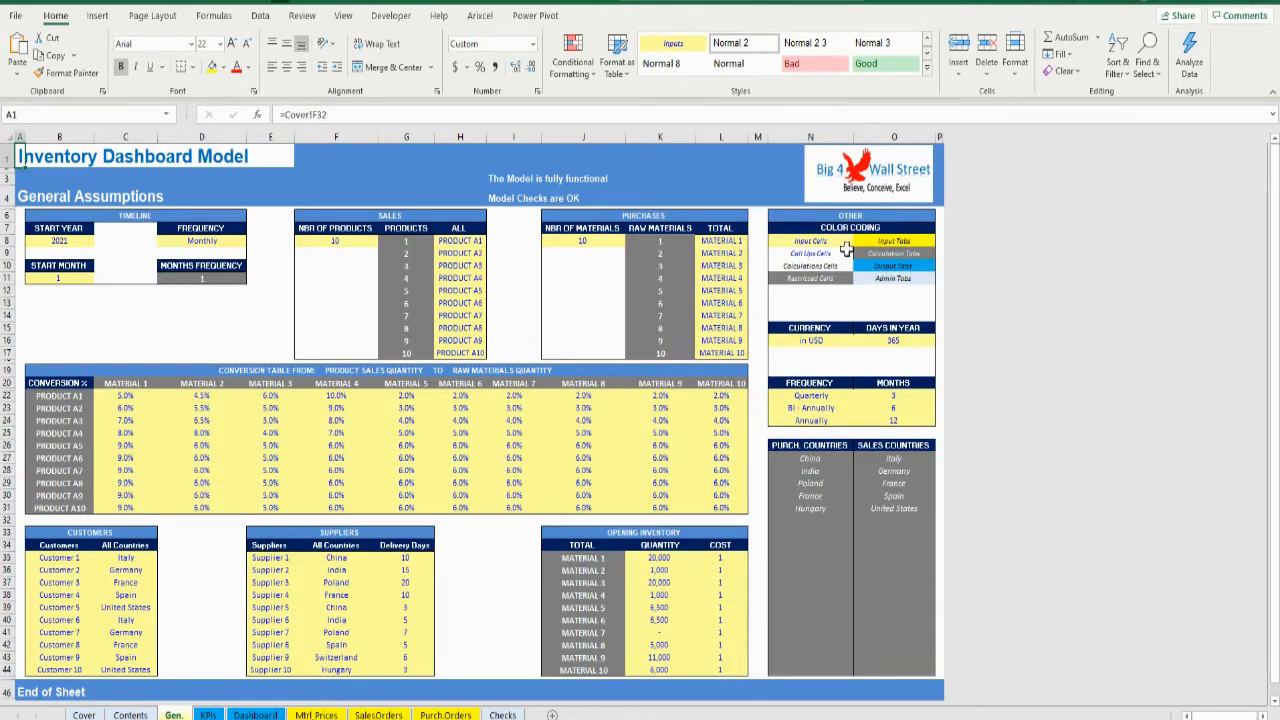
pyautogui.click(810, 241)
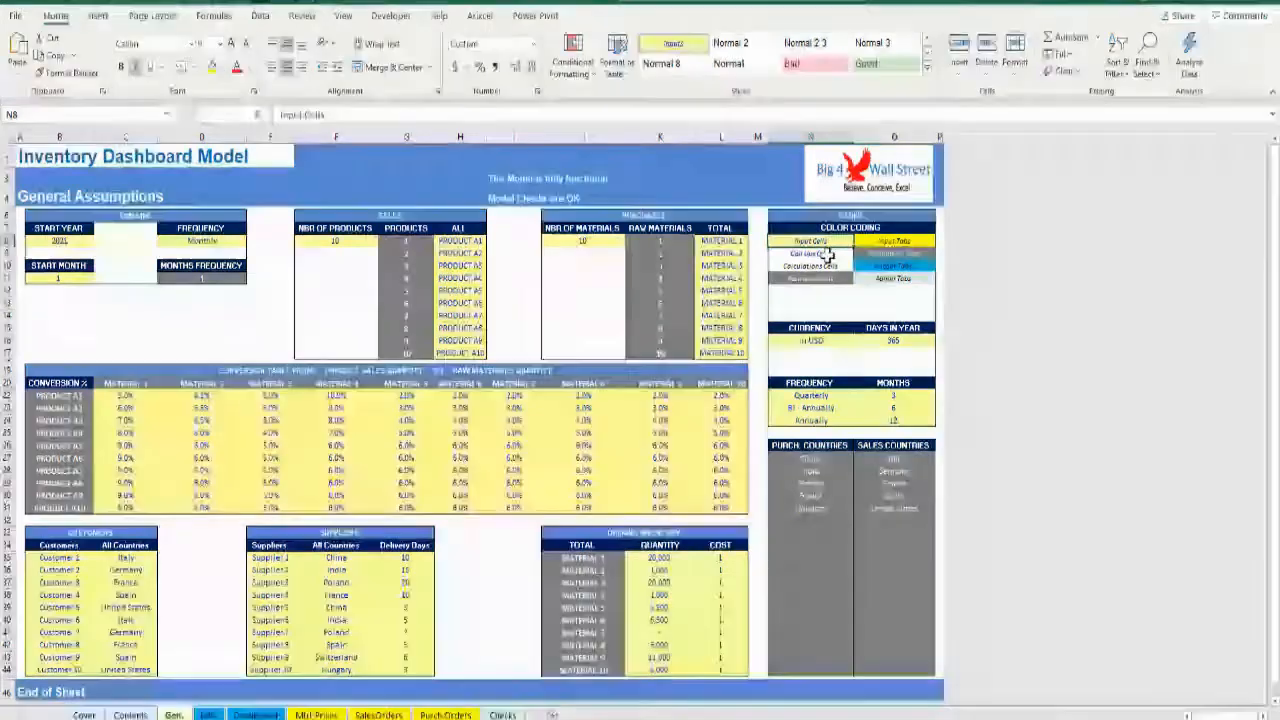
pyautogui.click(810, 267)
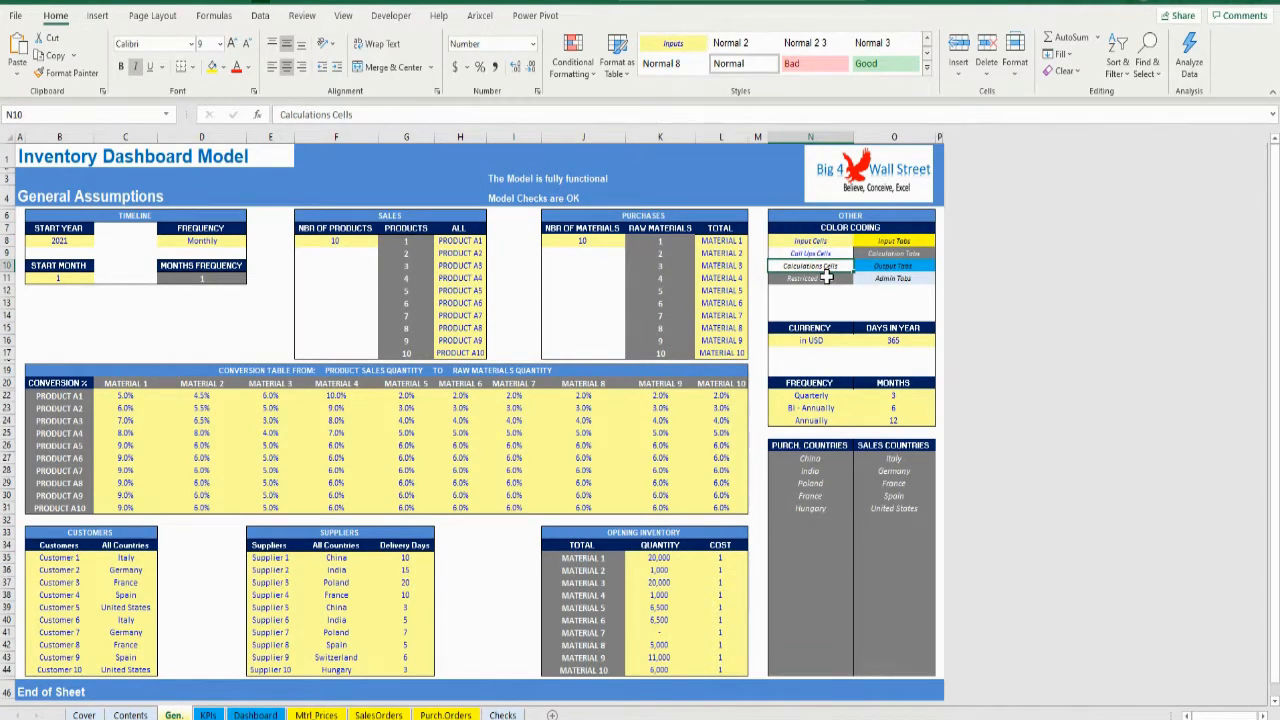
pyautogui.click(810, 278)
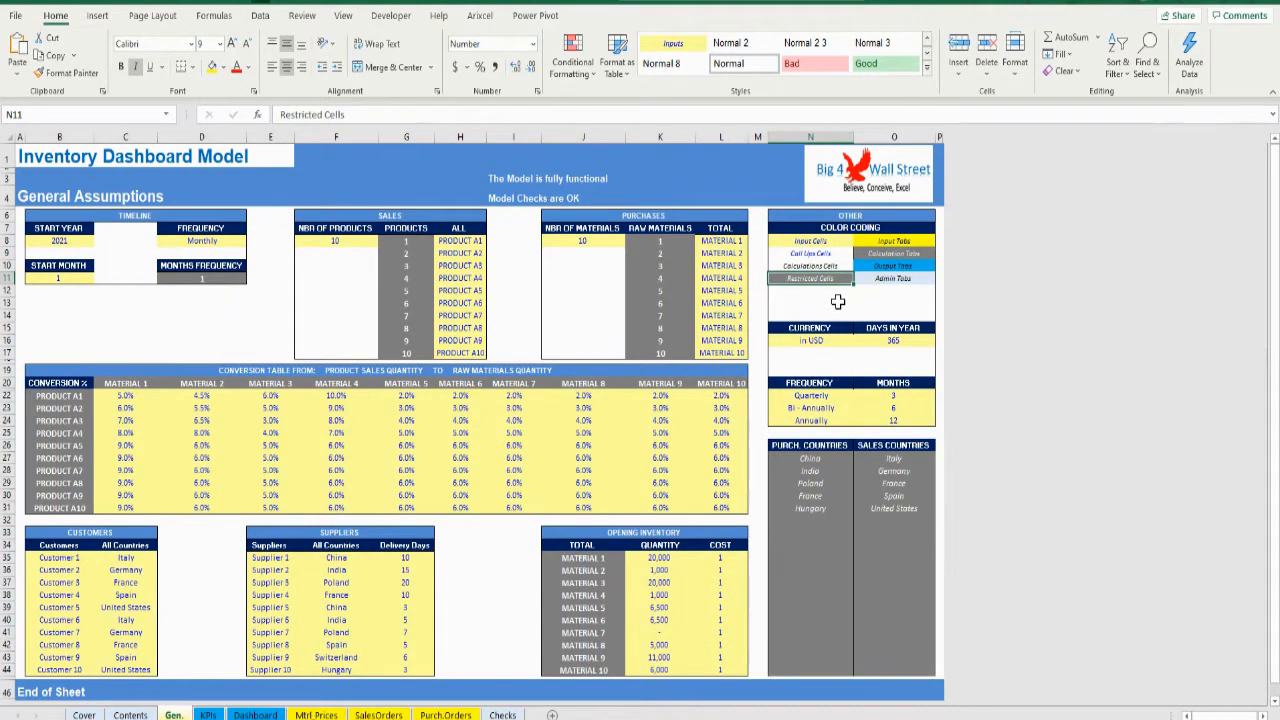
pyautogui.moveTo(910, 241)
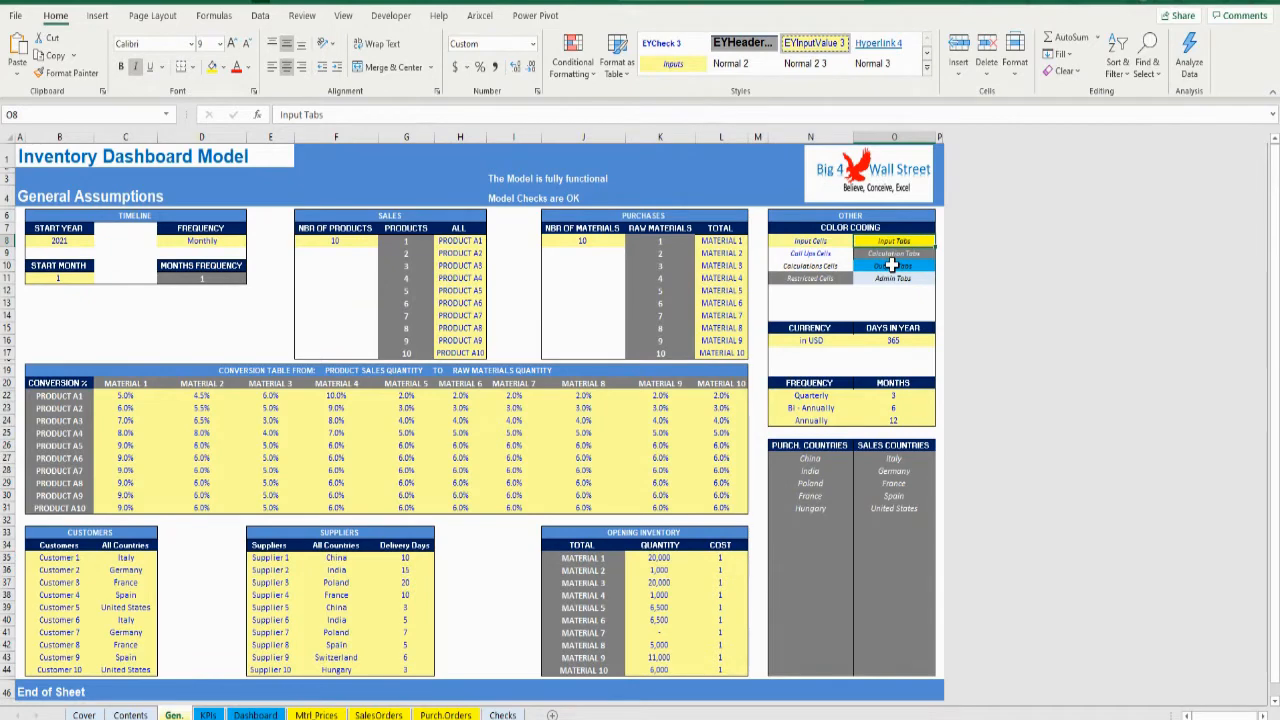
pyautogui.click(893, 278)
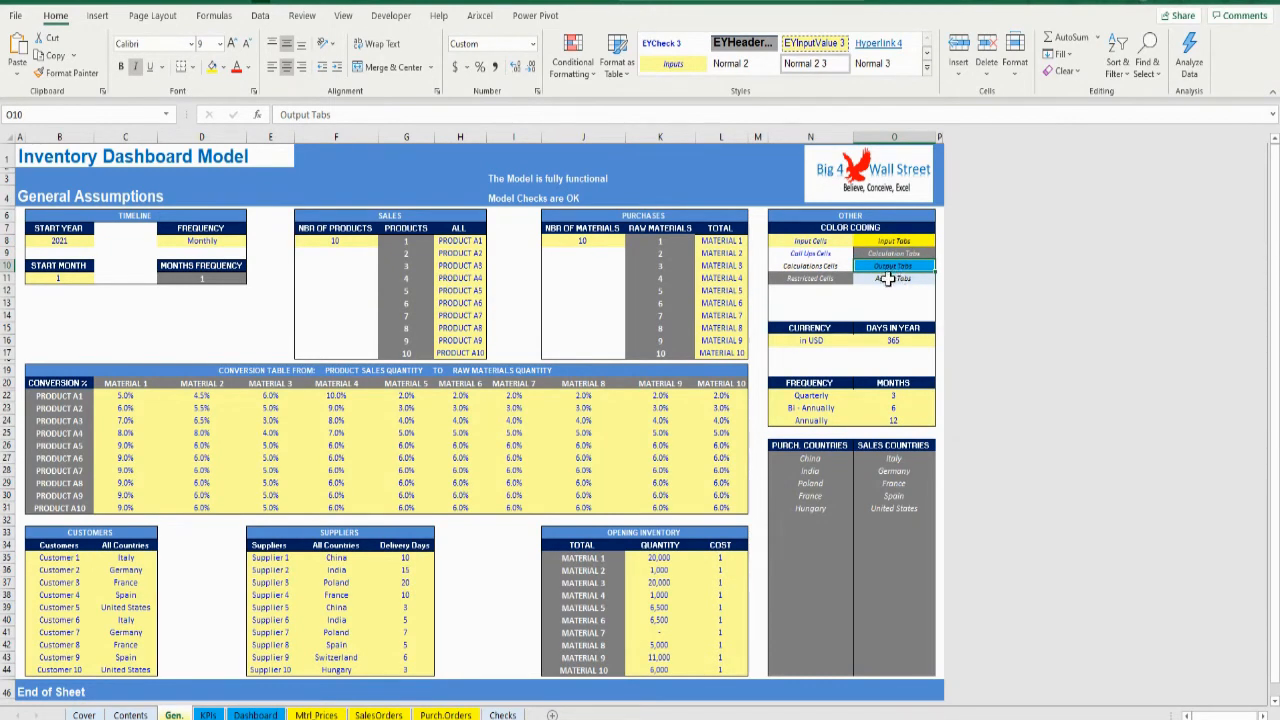
pyautogui.click(893, 278)
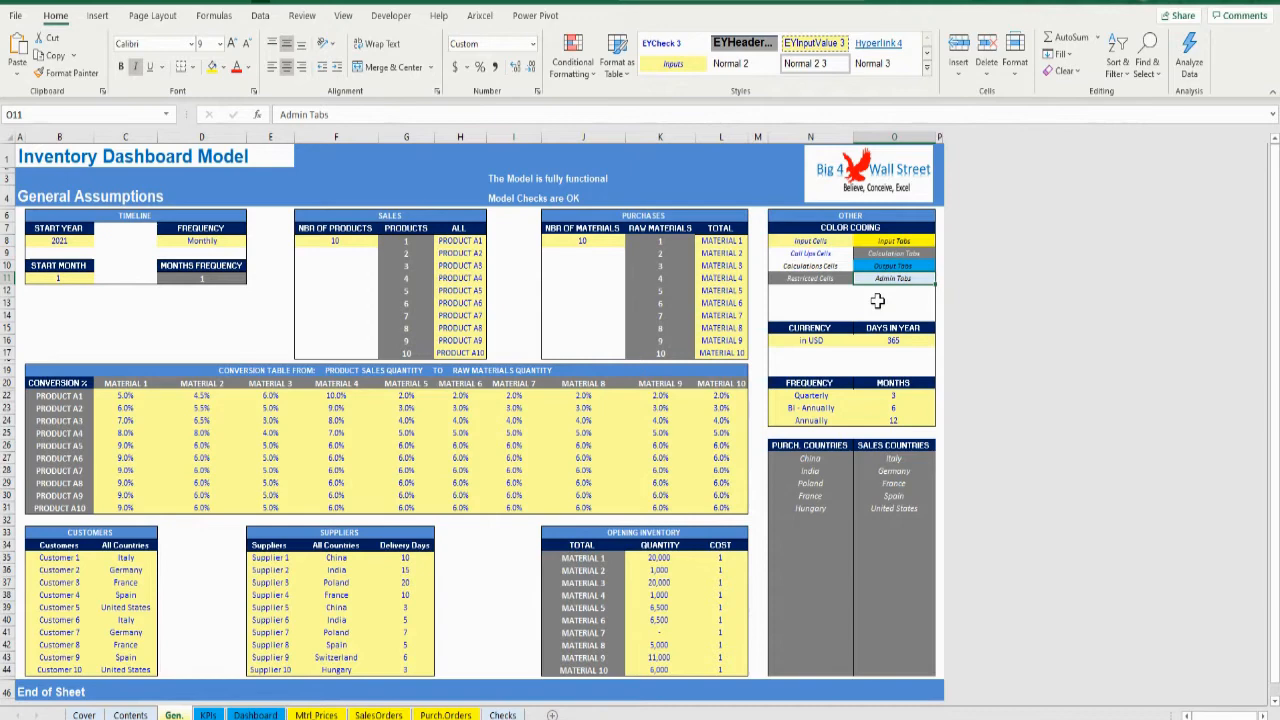
pyautogui.moveTo(885, 288)
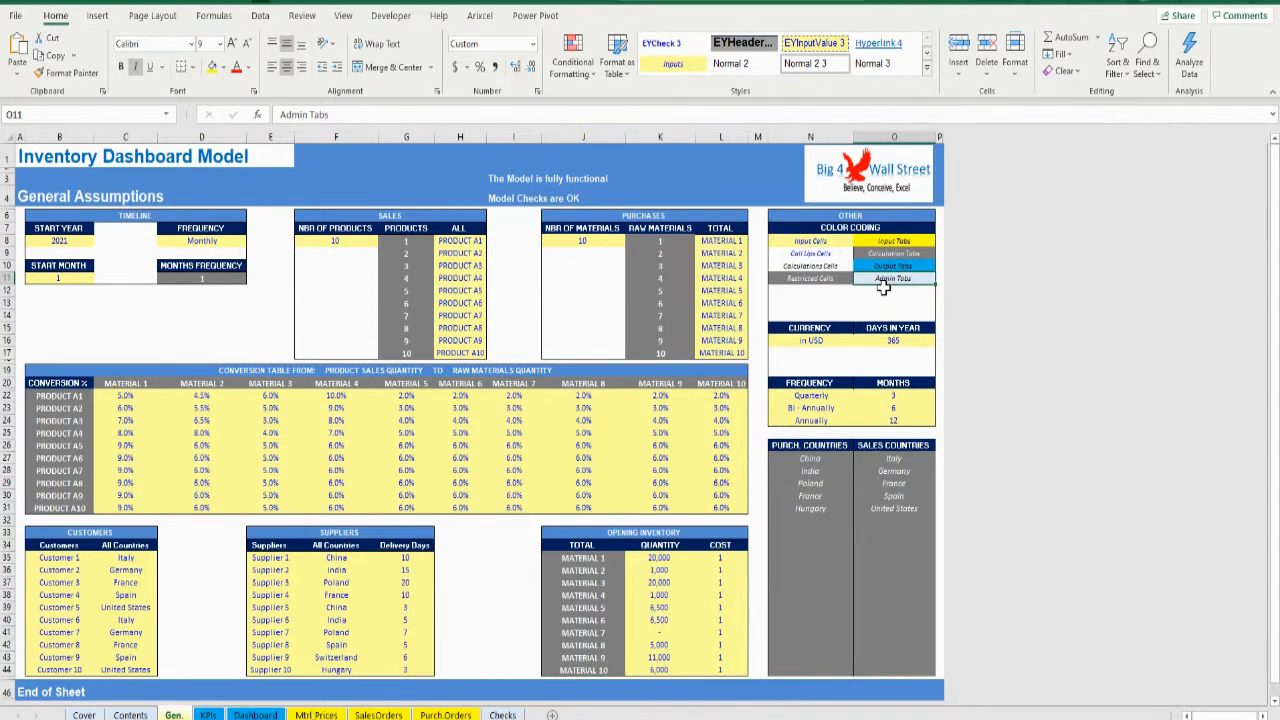
pyautogui.moveTo(55, 226)
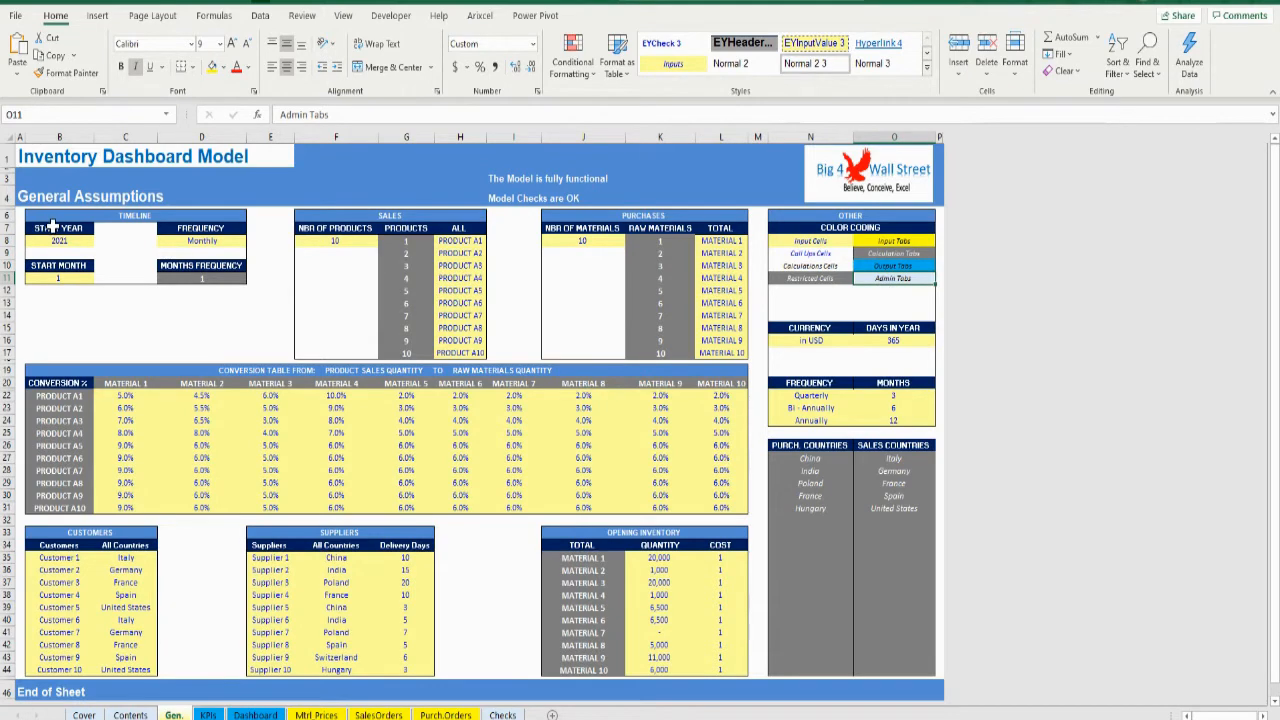
# Review the timeline, Customers, Suppliers and Opening Inventory tables, then go to Mtrl.Prices.
pyautogui.click(58, 228)
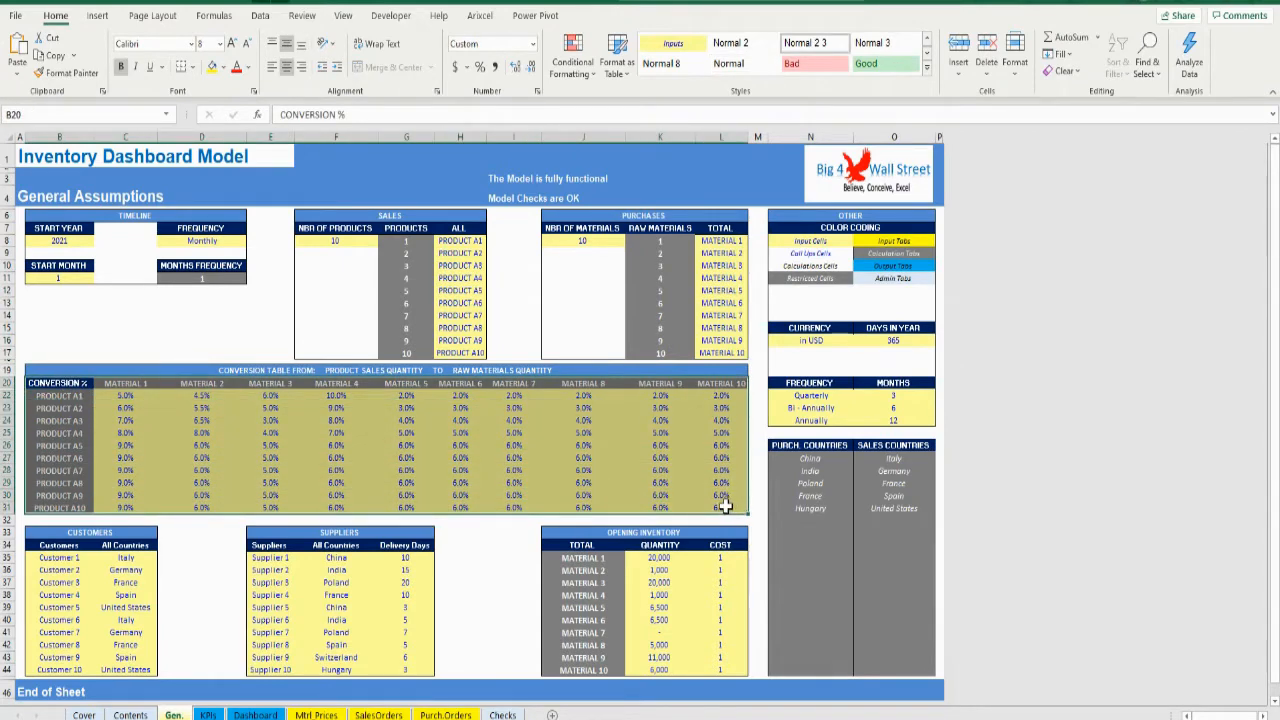
pyautogui.click(460, 545)
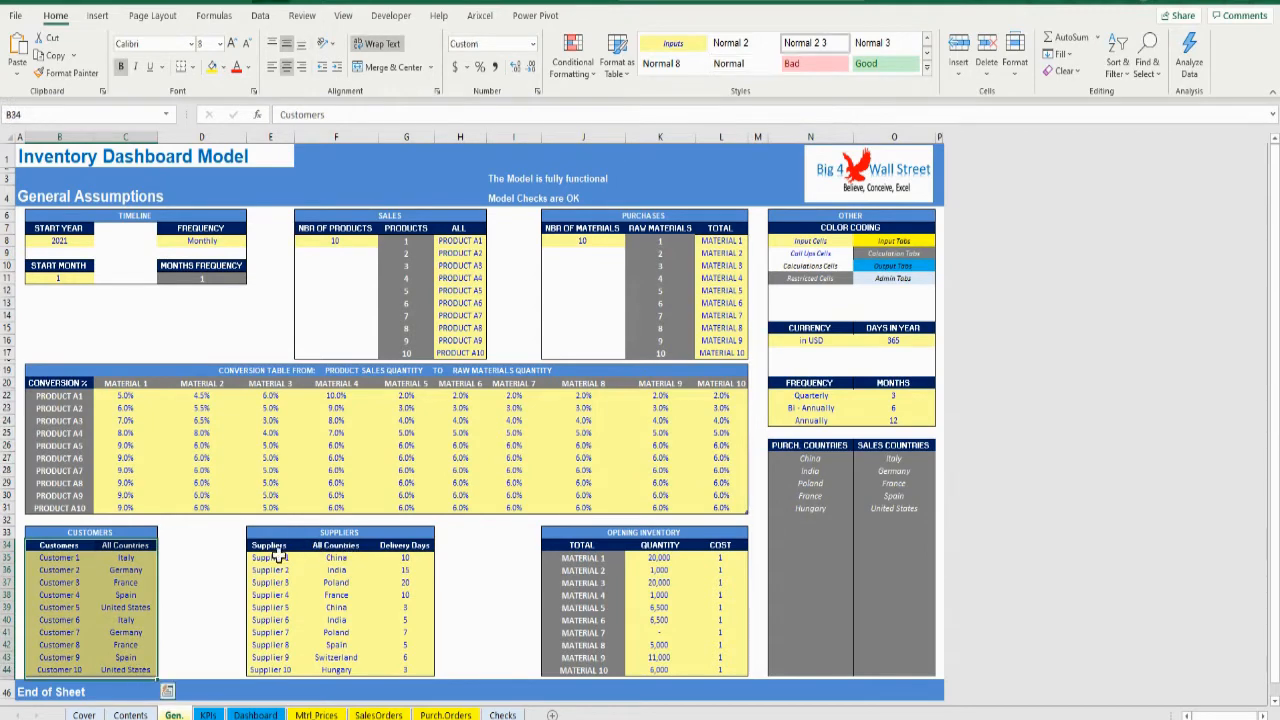
pyautogui.click(270, 545)
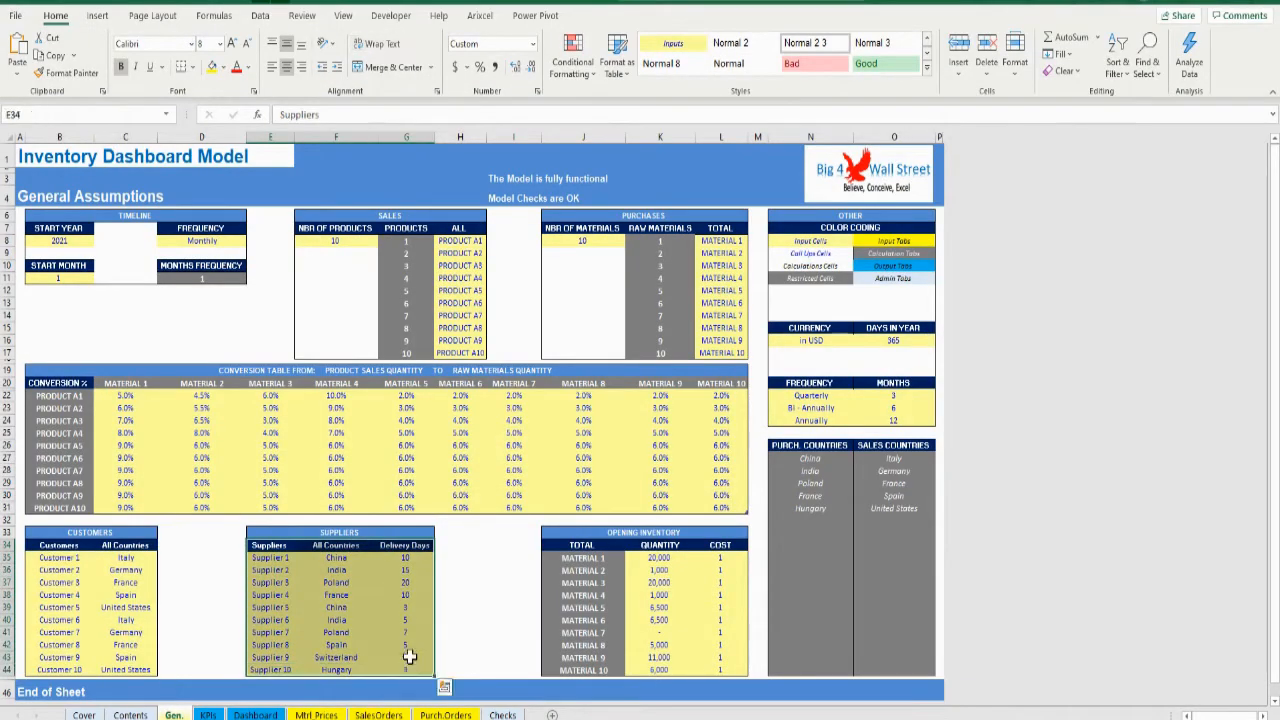
pyautogui.moveTo(582, 545)
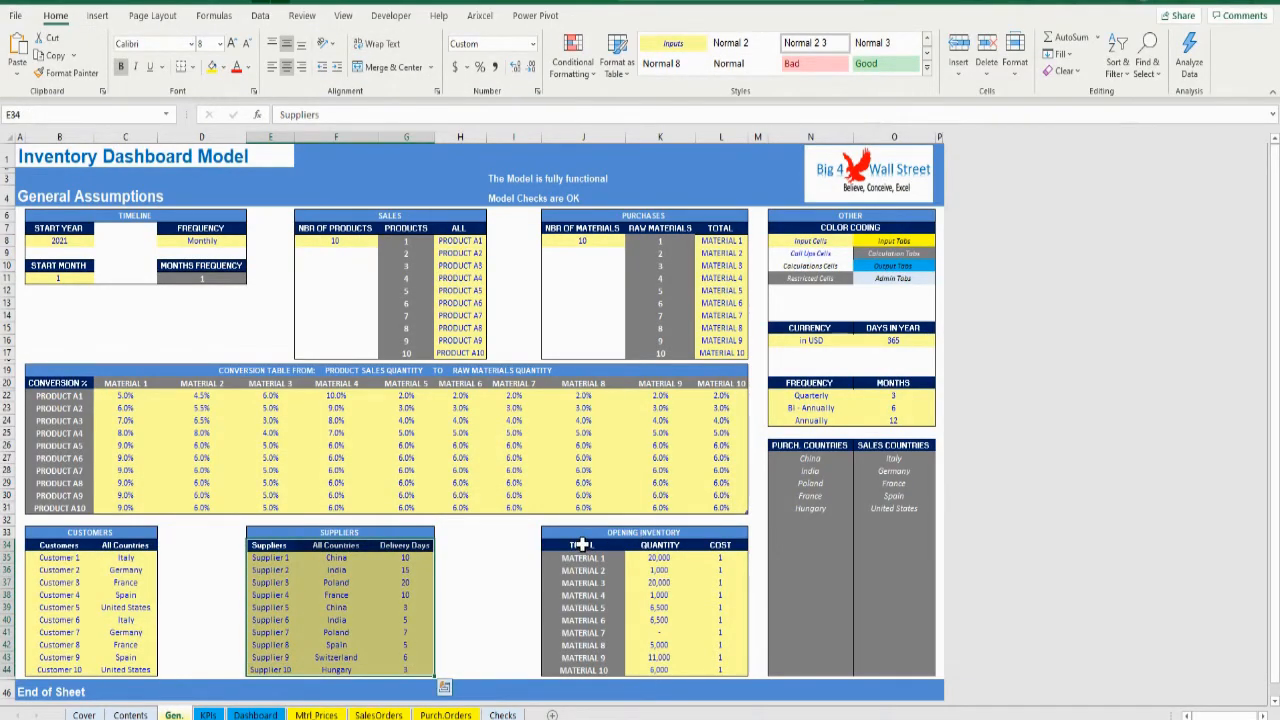
pyautogui.moveTo(581, 545); pyautogui.dragTo(720, 669)
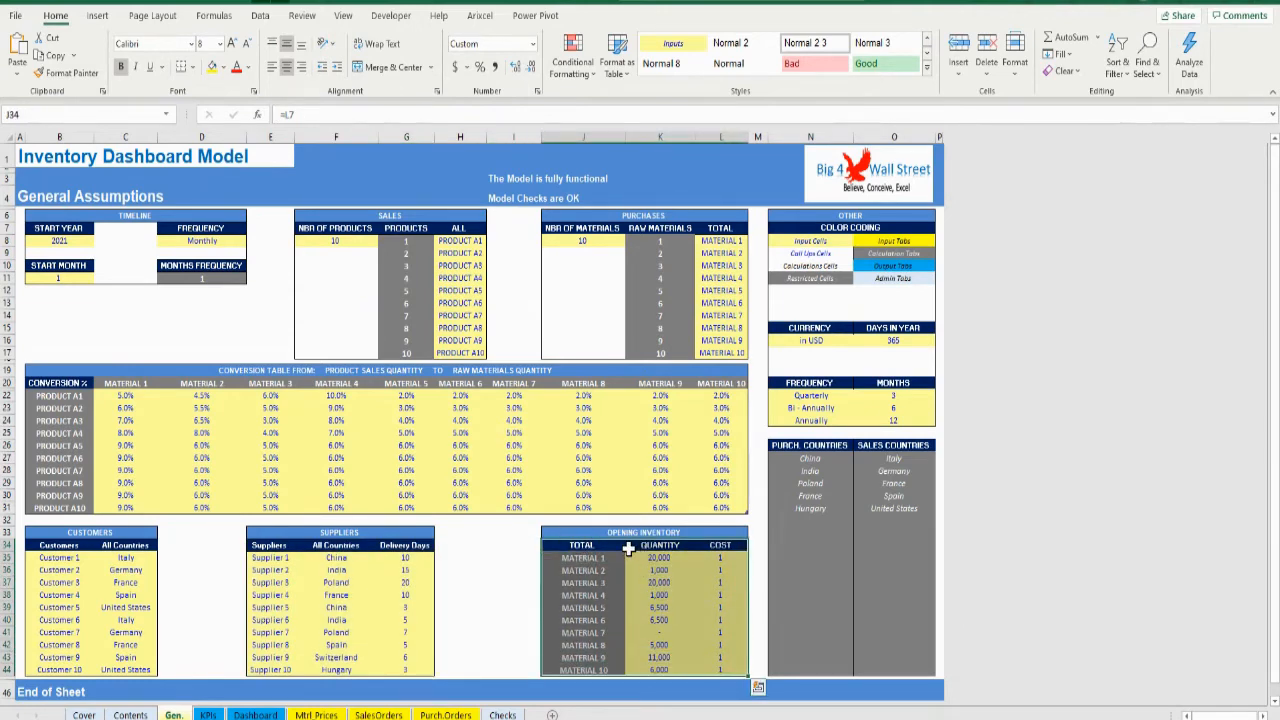
pyautogui.moveTo(751, 524)
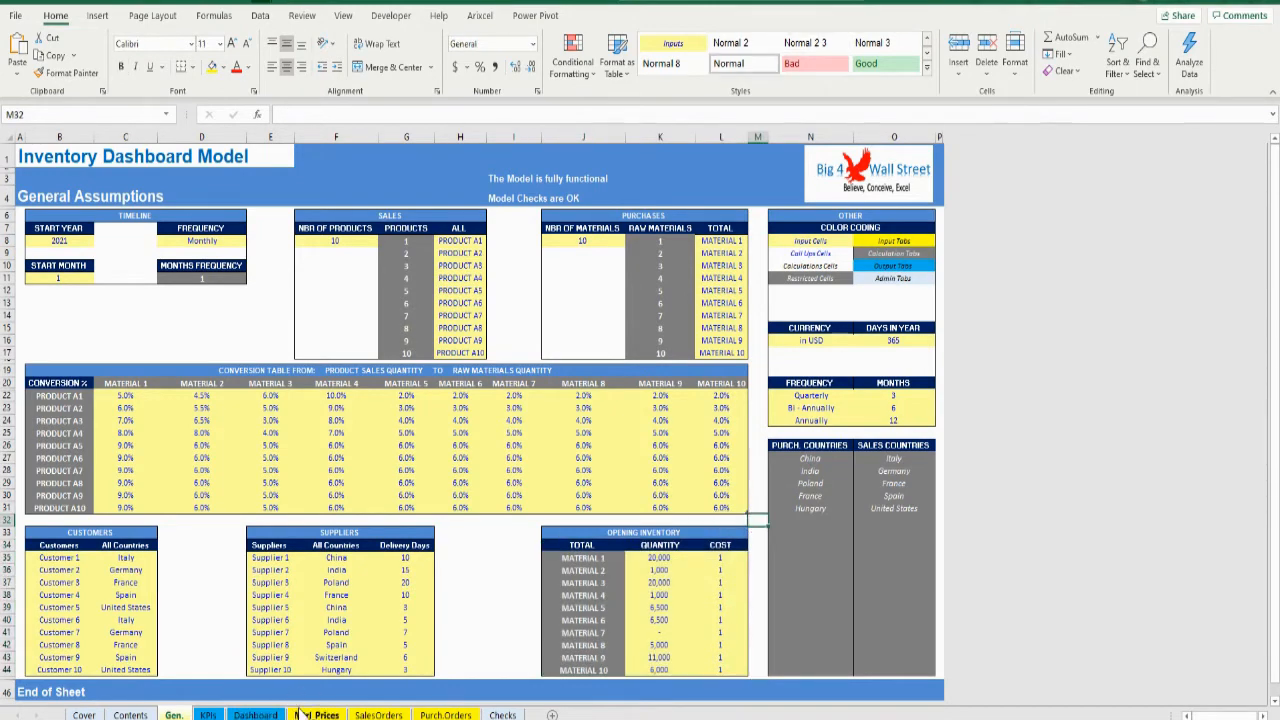
pyautogui.click(316, 714)
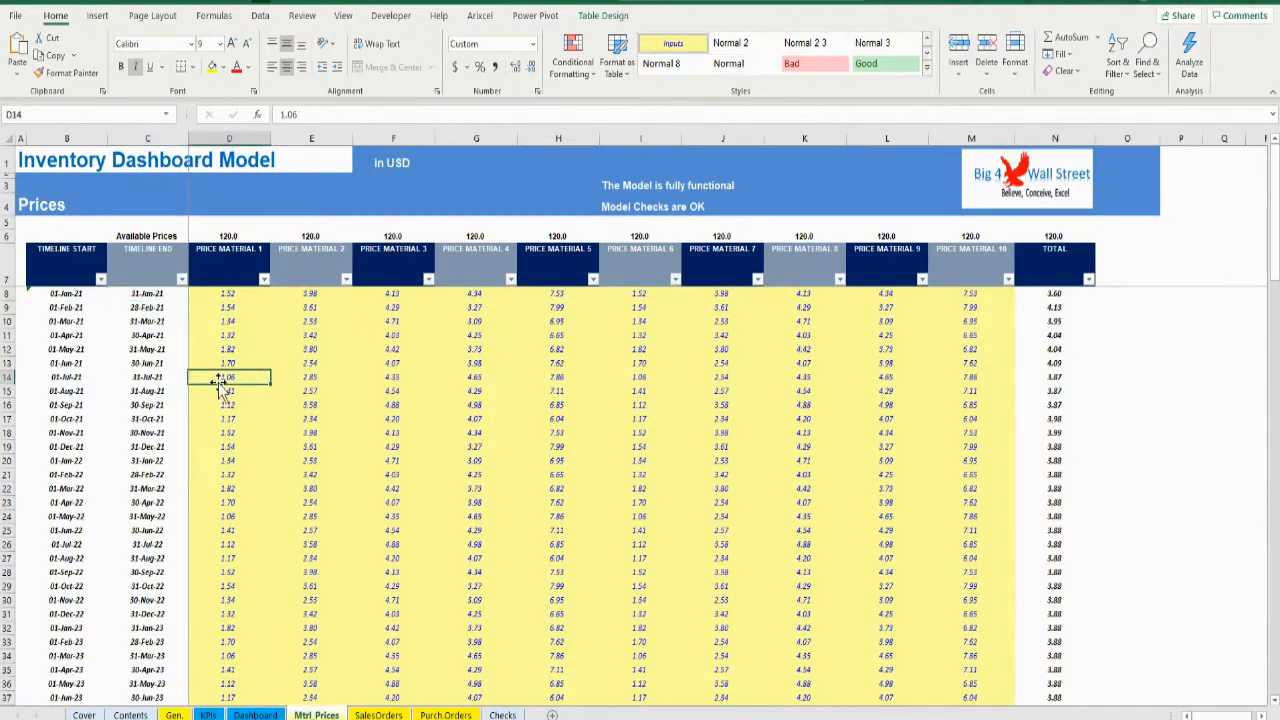
pyautogui.scroll(-3)
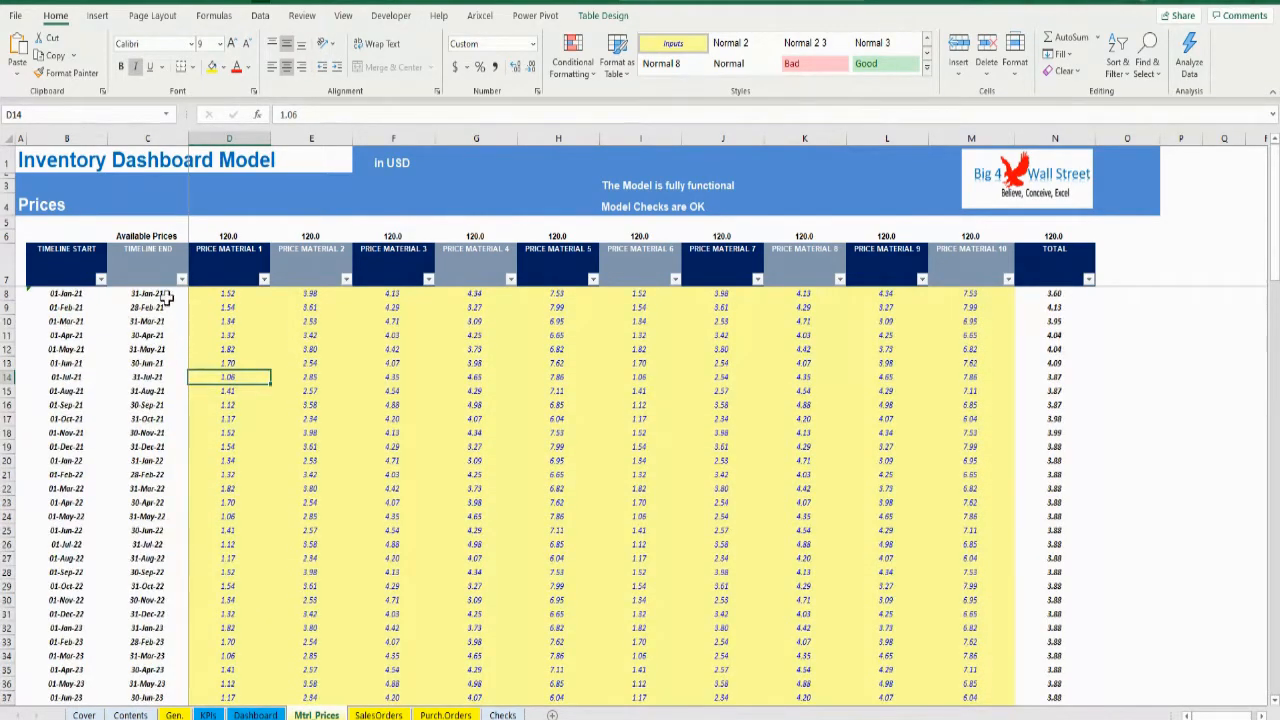
# Enter a 13/12/2021 sales order date on SalesOrders, then move to Purch.Orders.
pyautogui.click(378, 714)
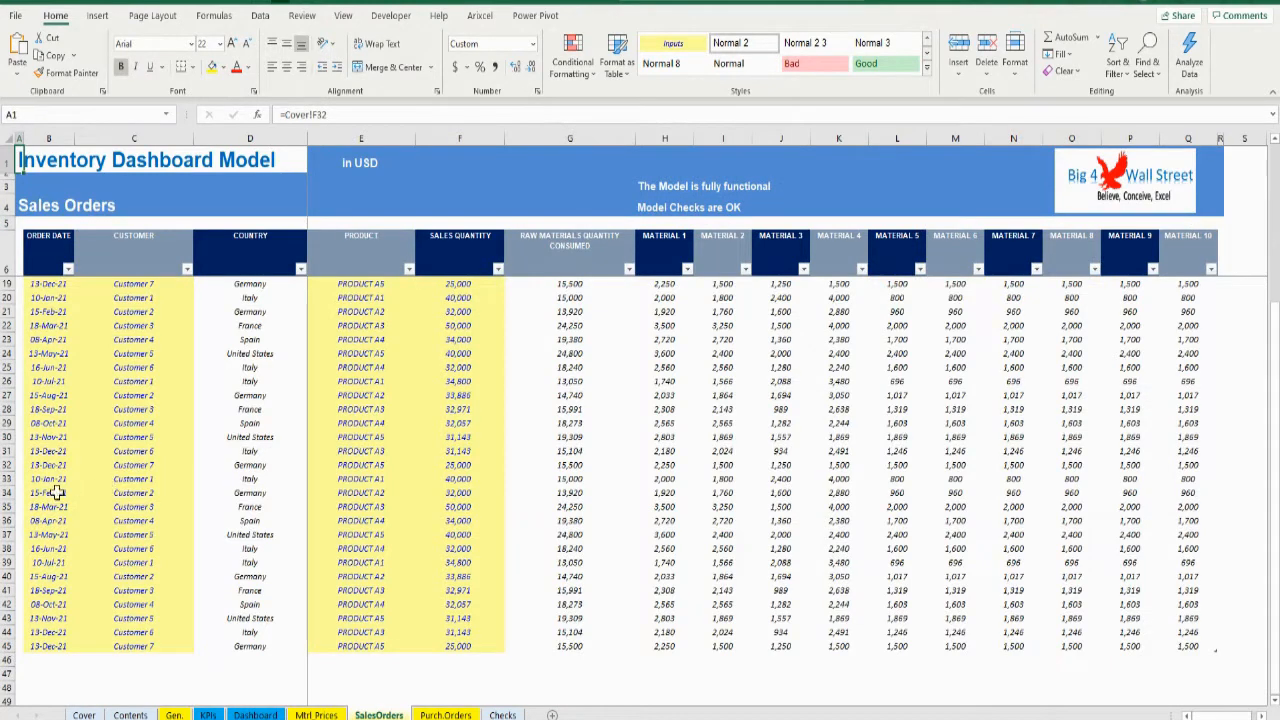
pyautogui.click(48, 660)
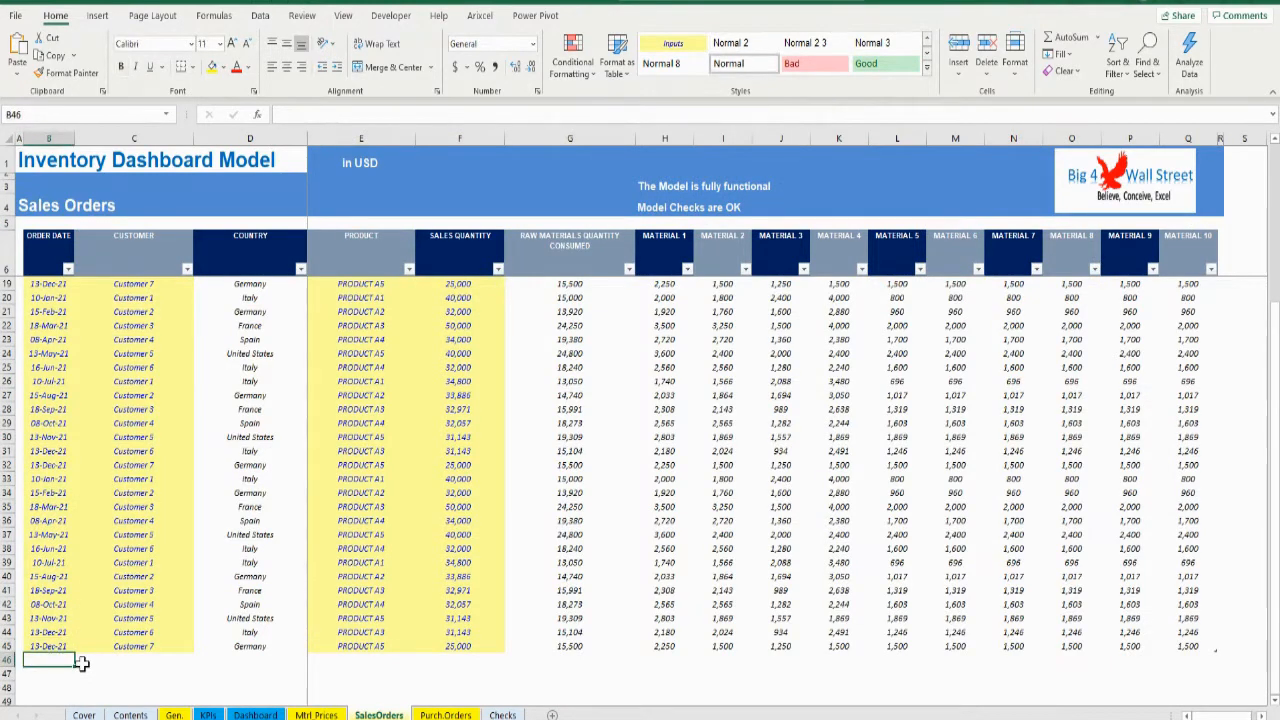
pyautogui.write('13/12/2021')
pyautogui.click(460, 660)
pyautogui.write('10000')
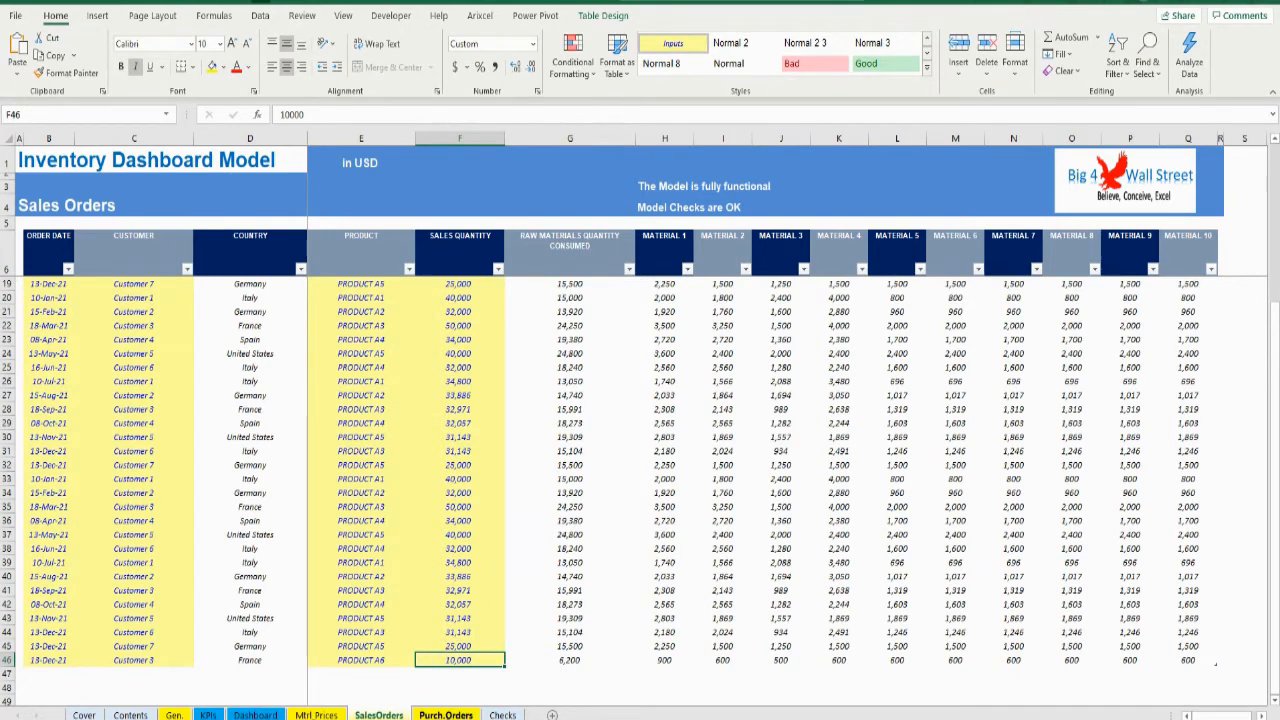
pyautogui.click(446, 714)
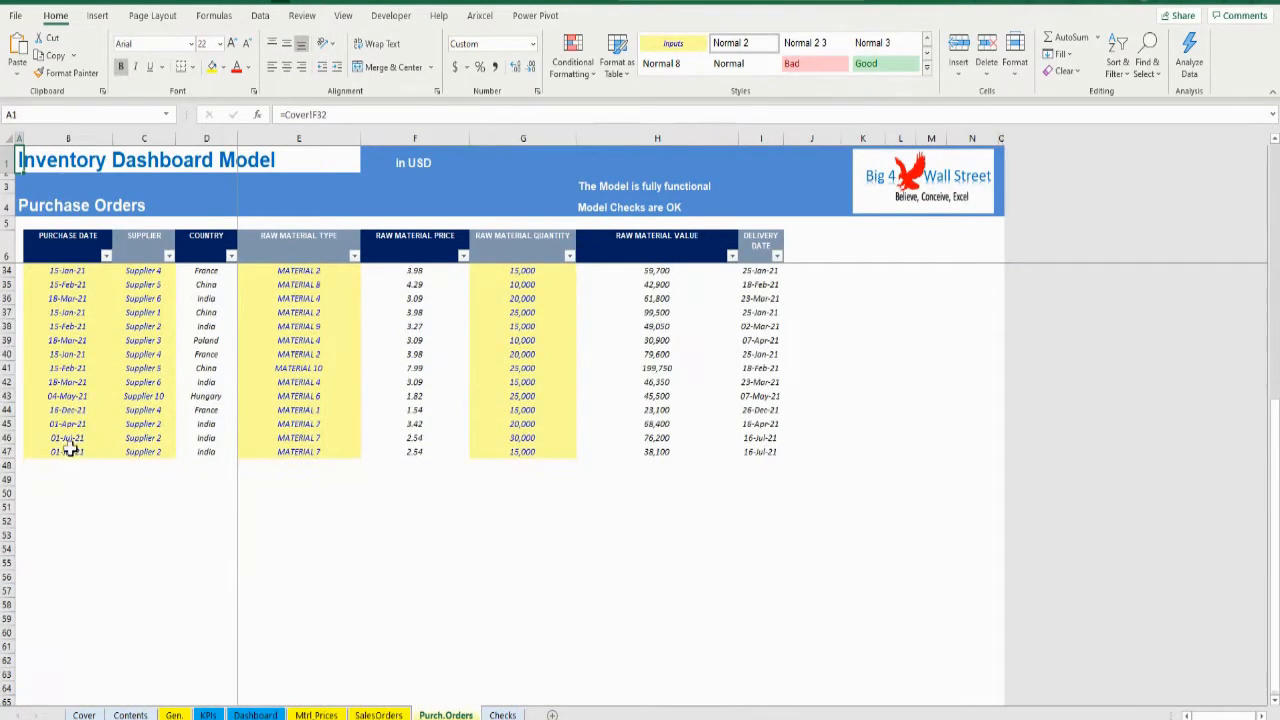
# Add a 13-Dec purchase order from Supplier 4 for MATERIAL 4, then view the Dashboard.
pyautogui.click(68, 465)
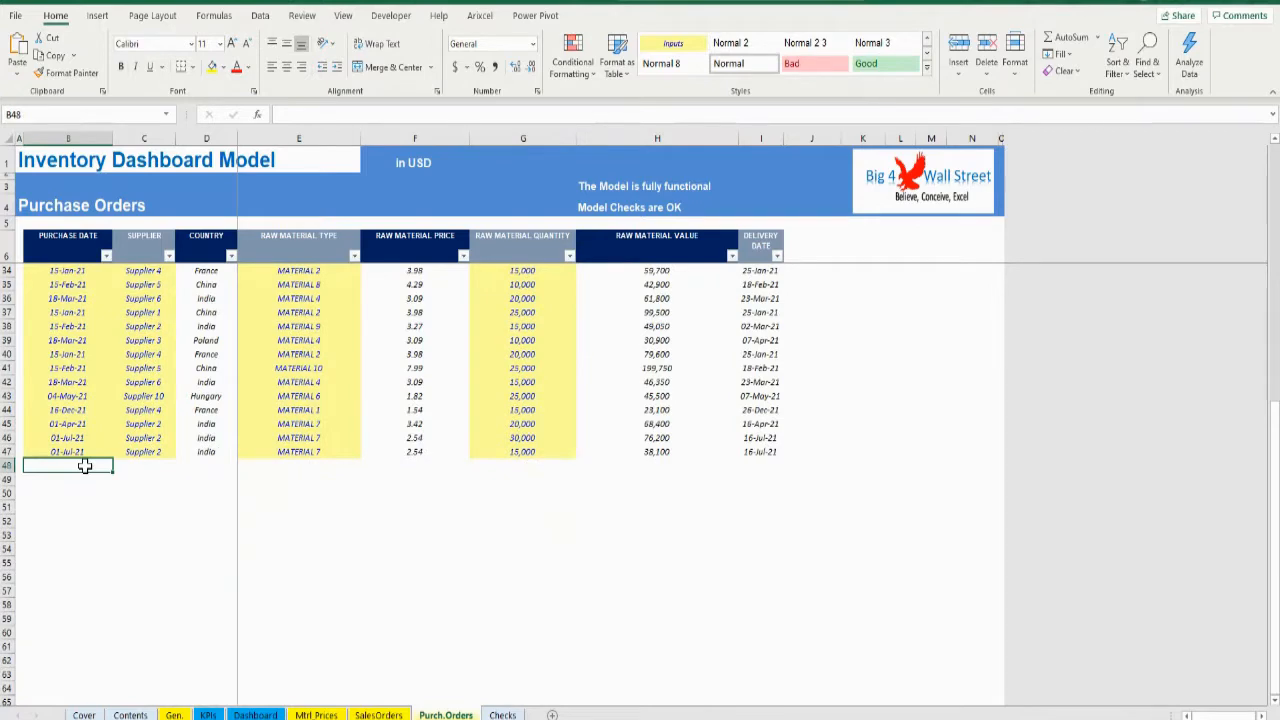
pyautogui.write('13/12')
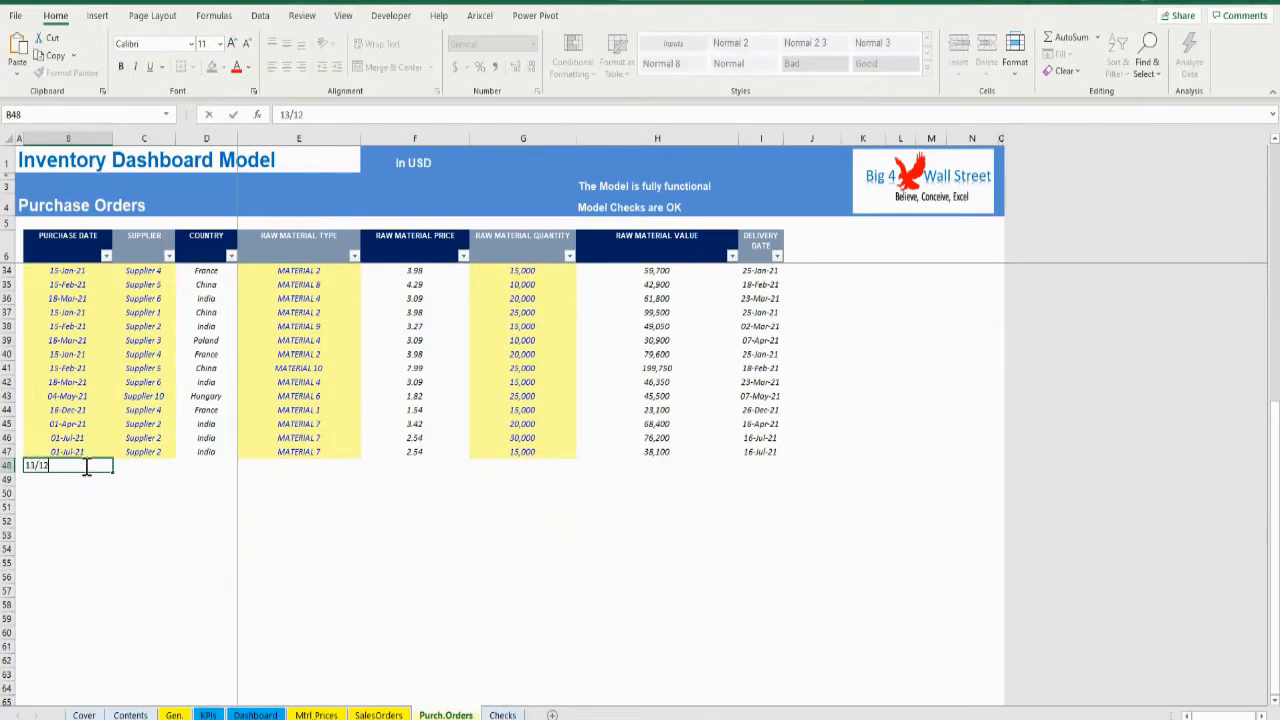
pyautogui.press('Return')
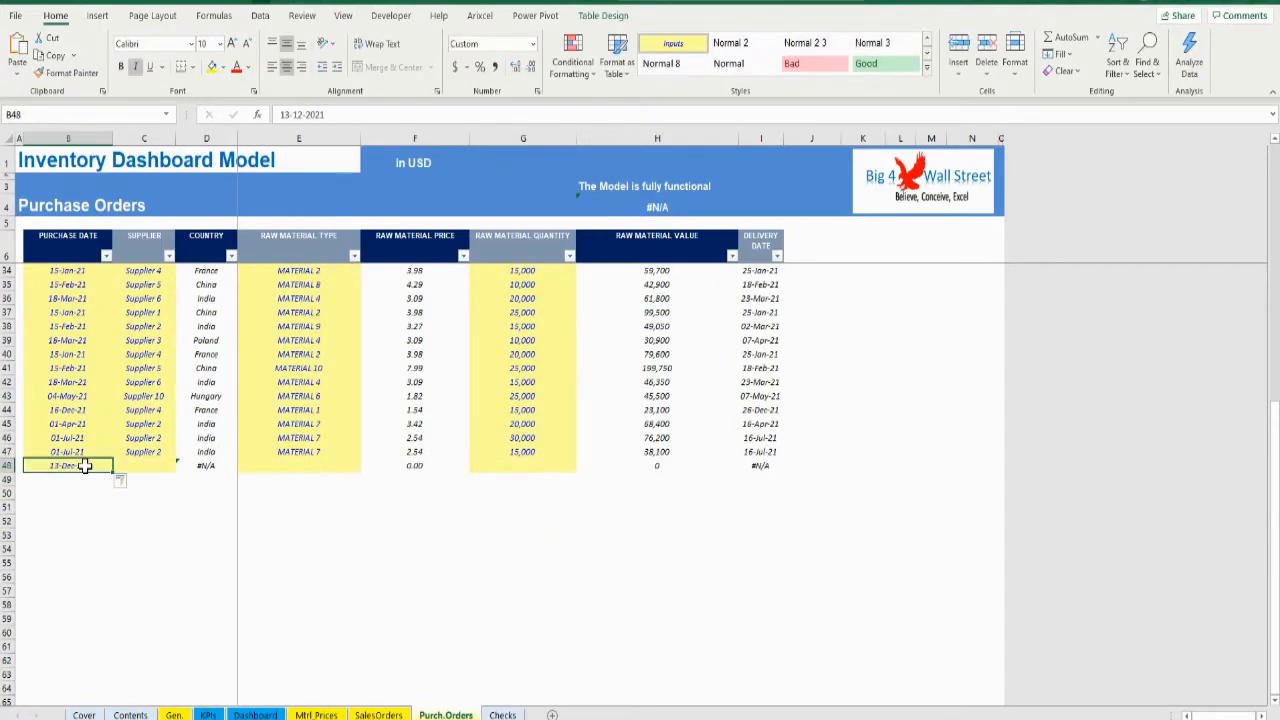
pyautogui.click(180, 465)
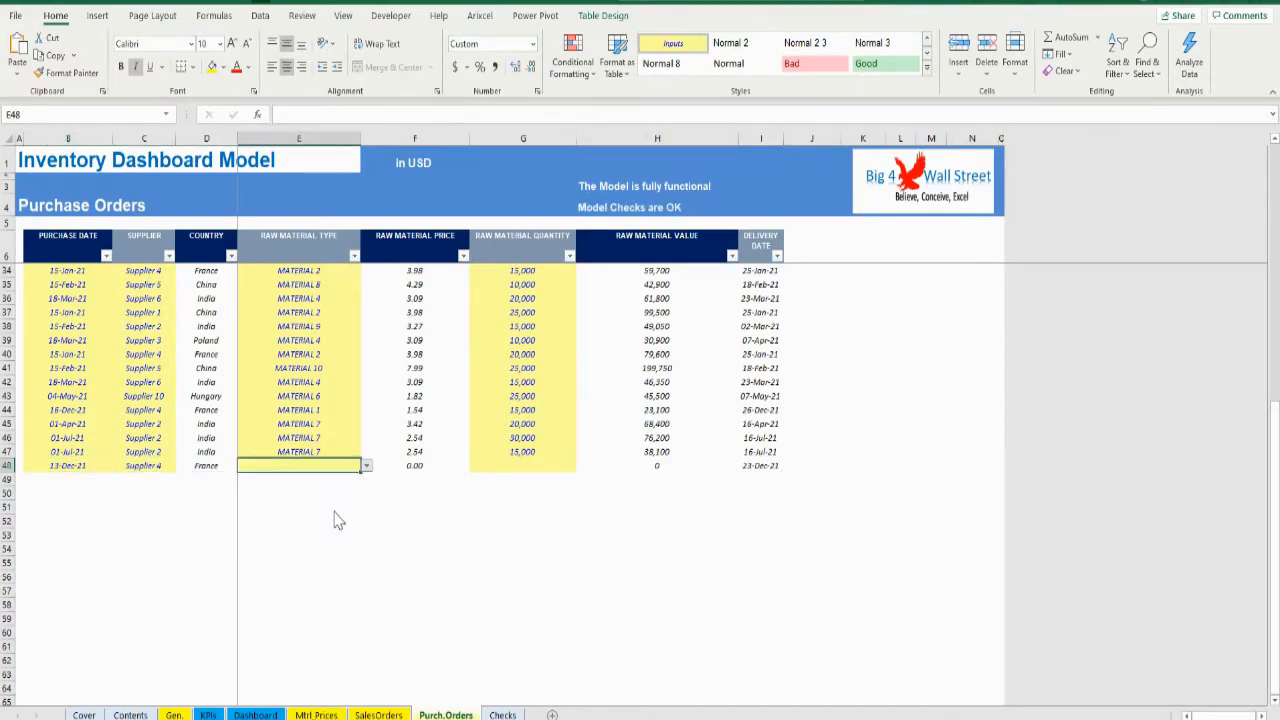
pyautogui.click(523, 465)
pyautogui.write('15,000')
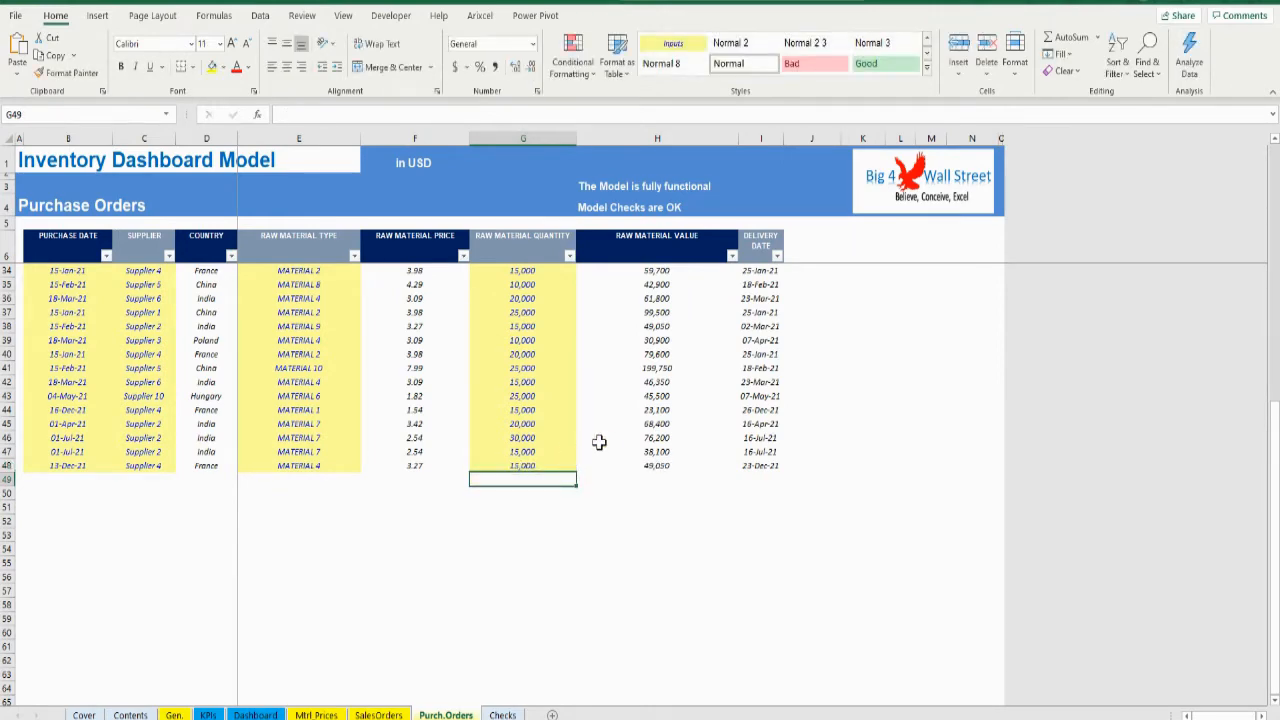
pyautogui.click(523, 465)
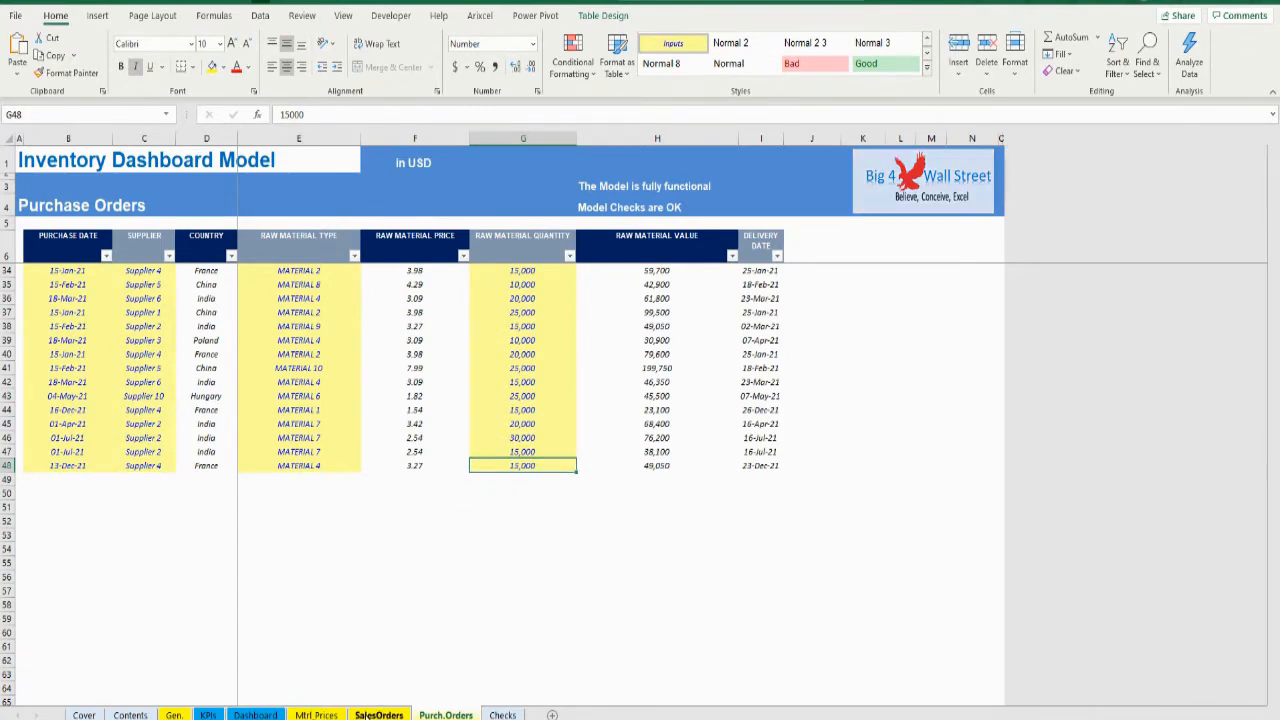
pyautogui.click(316, 714)
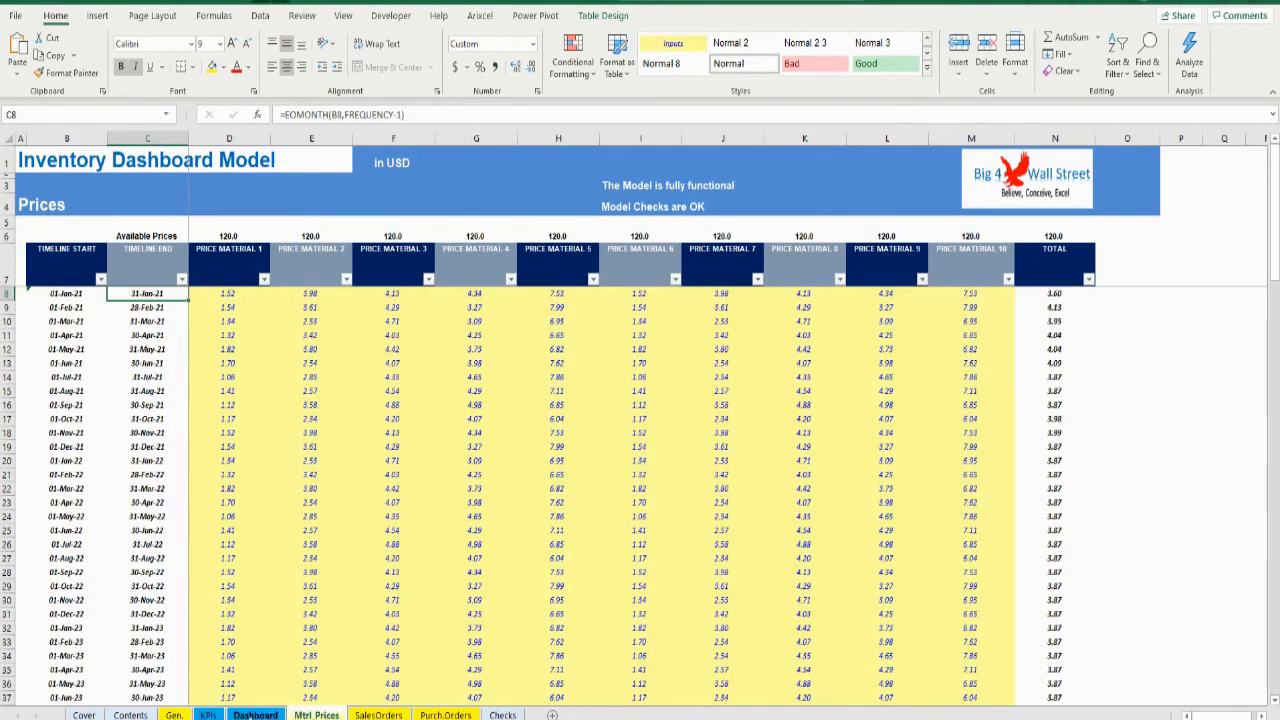
pyautogui.click(255, 715)
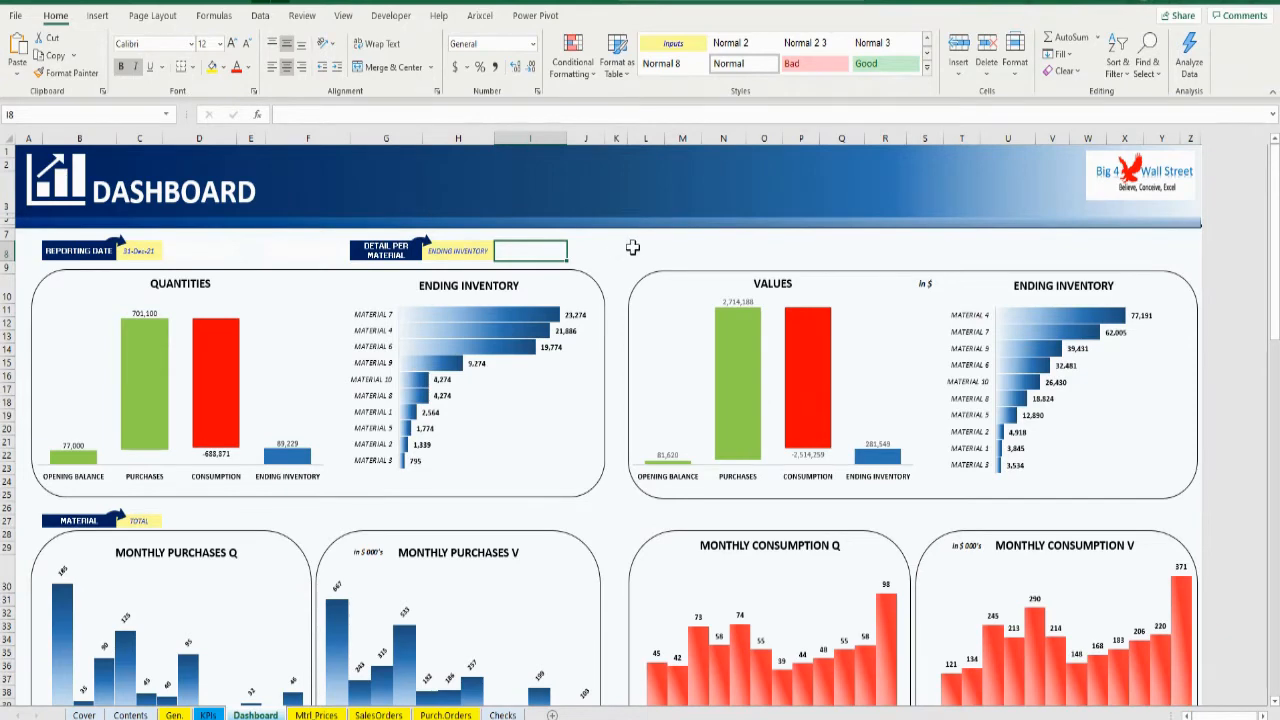
# Pick an earlier month-end as the Dashboard's Reporting Date from its dropdown.
pyautogui.click(616, 250)
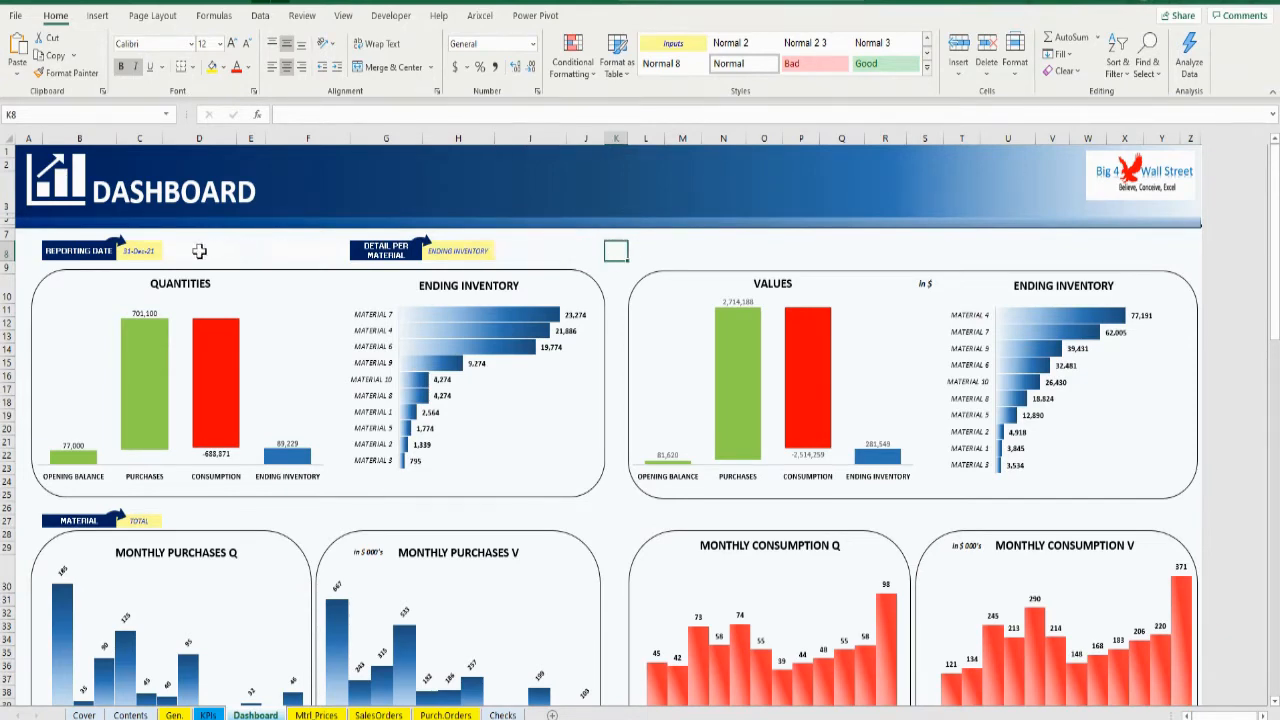
pyautogui.click(167, 250)
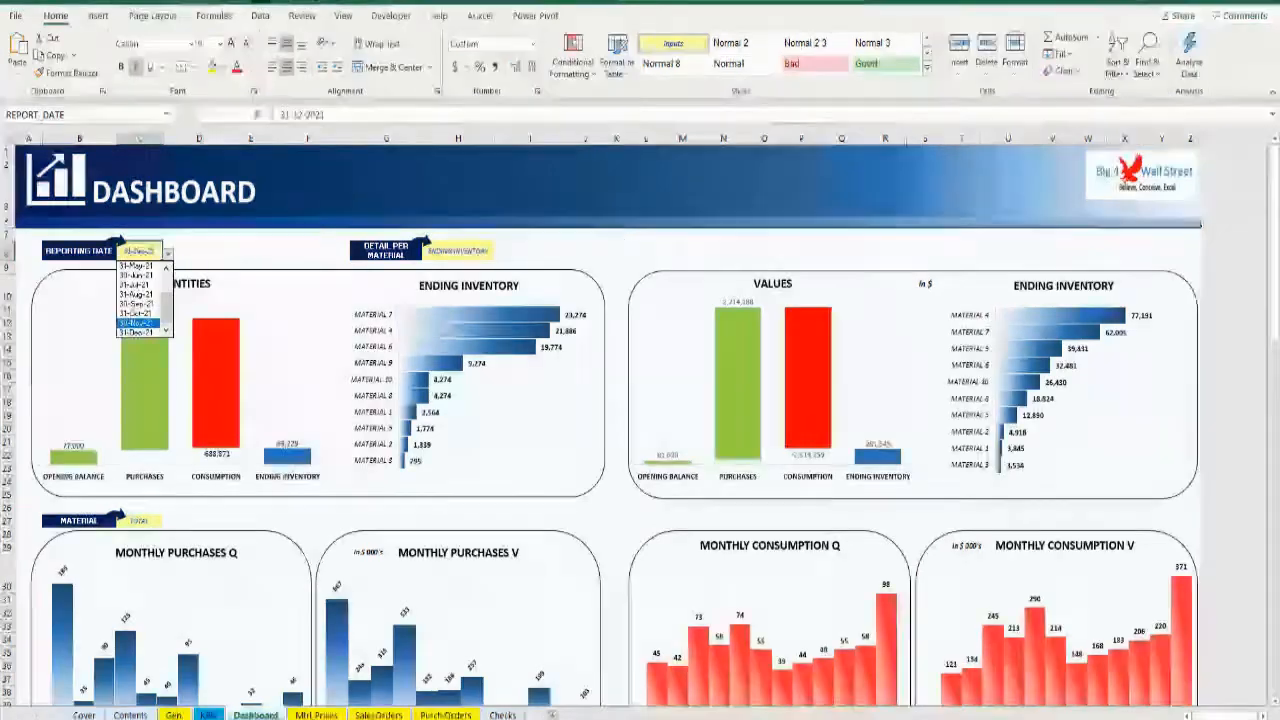
pyautogui.click(135, 323)
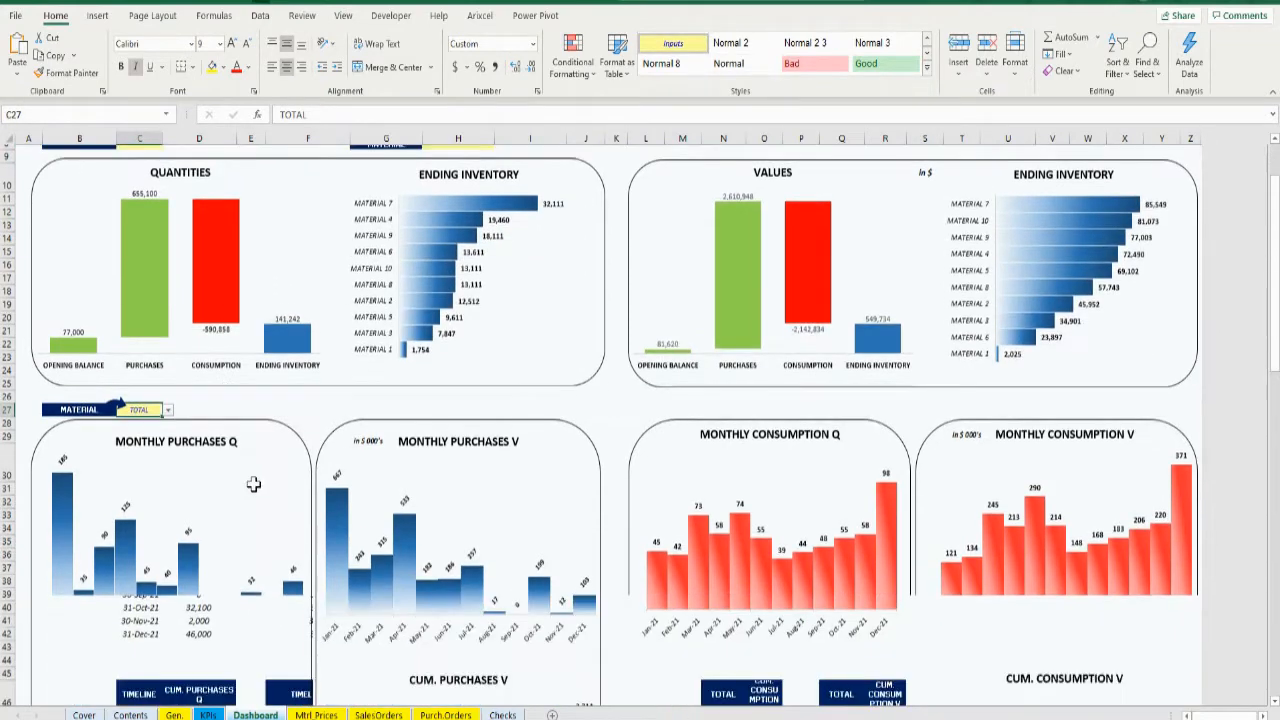
pyautogui.scroll(-3)
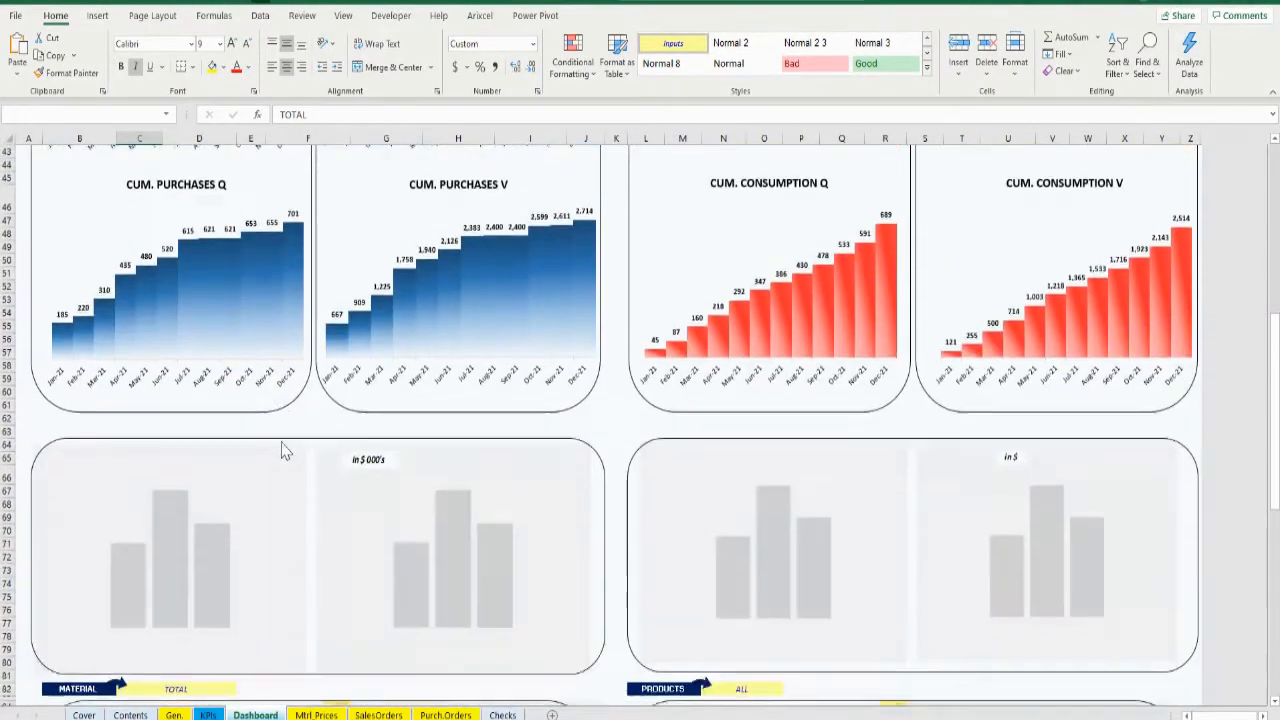
pyautogui.scroll(-3)
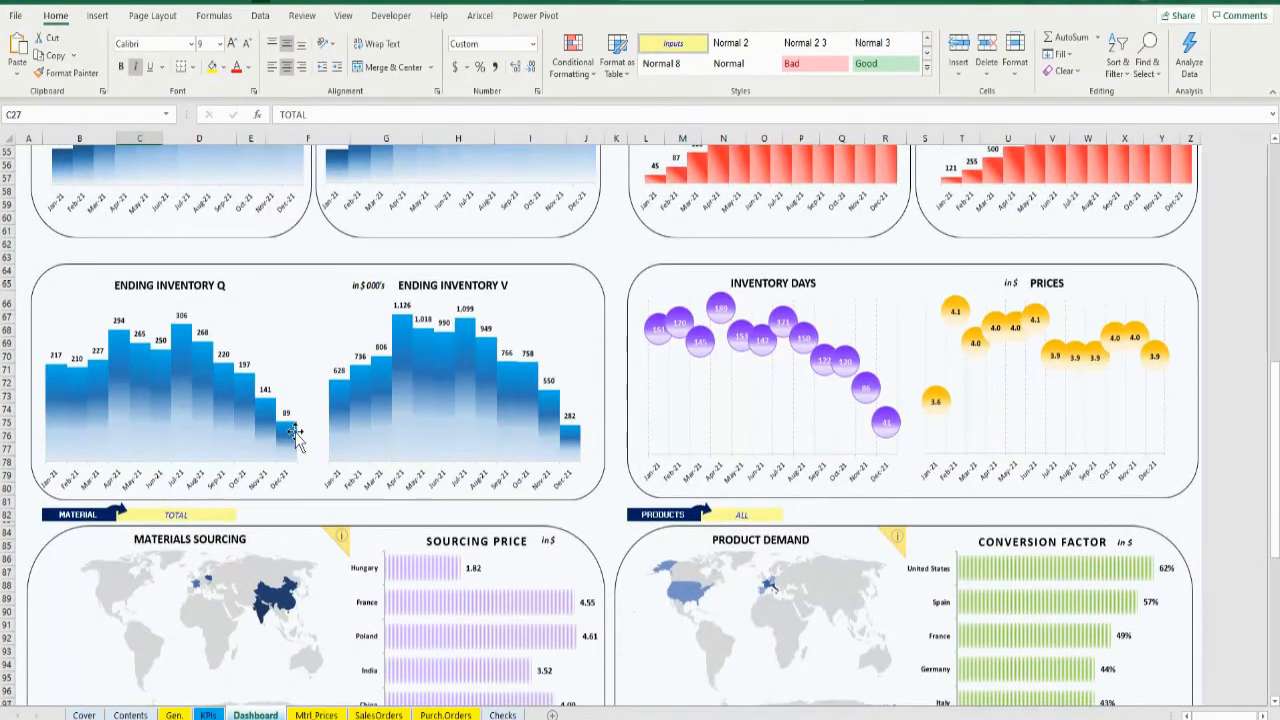
pyautogui.scroll(-3)
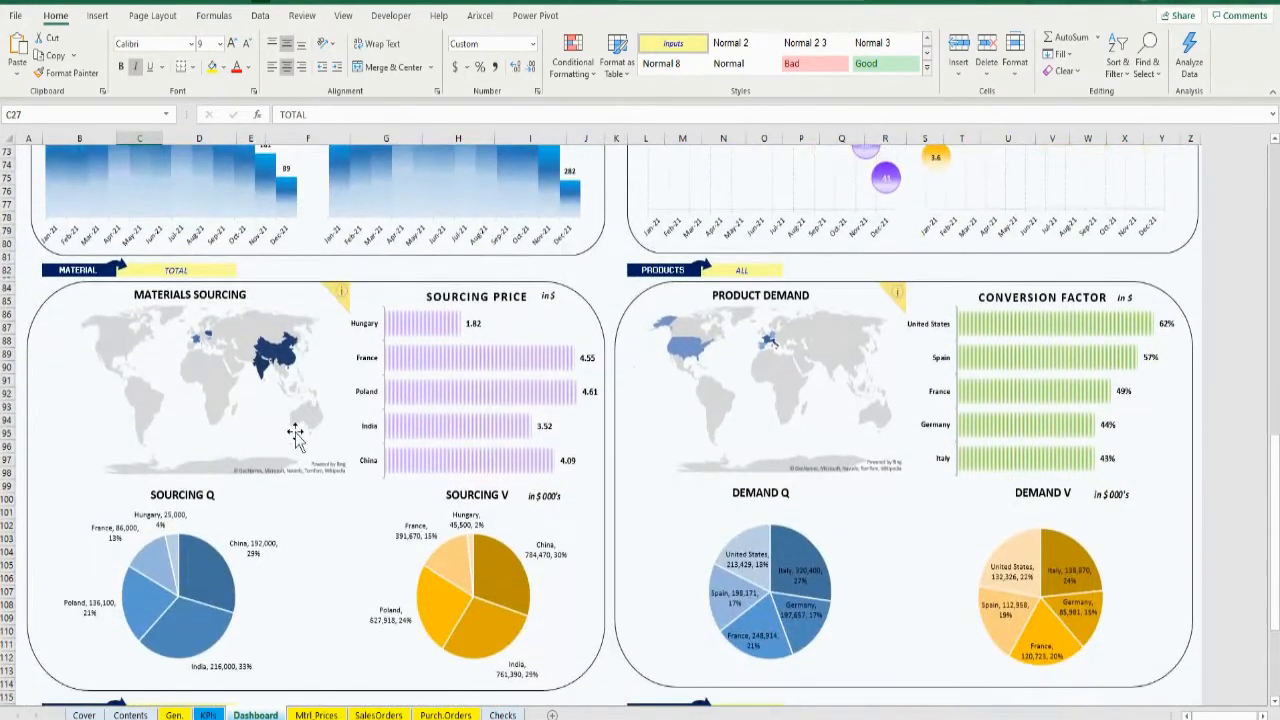
pyautogui.scroll(-3)
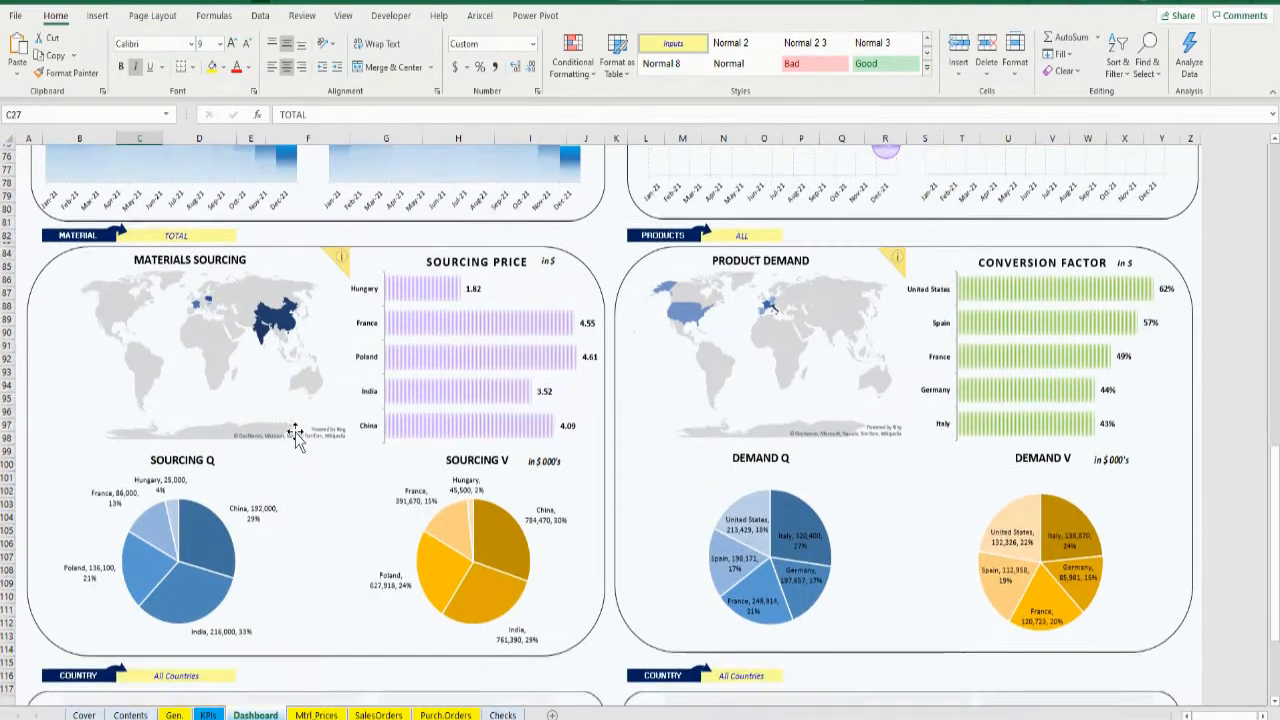
pyautogui.scroll(-3)
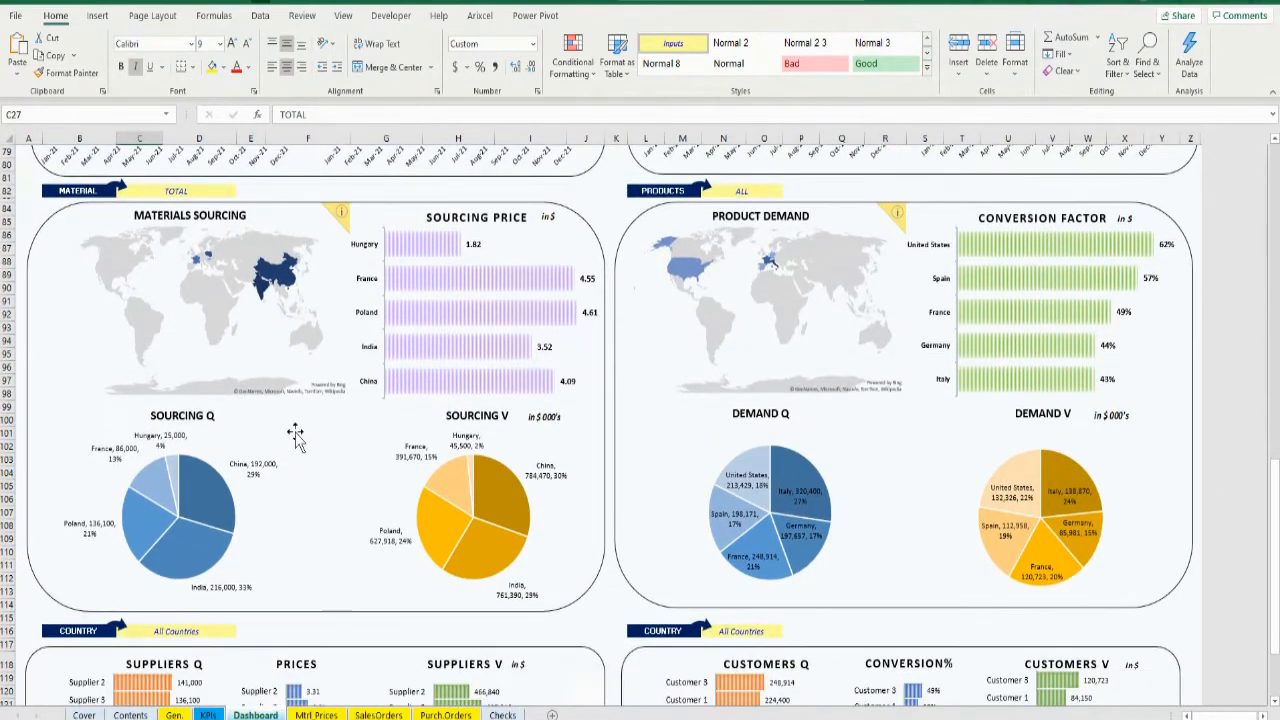
pyautogui.scroll(-3)
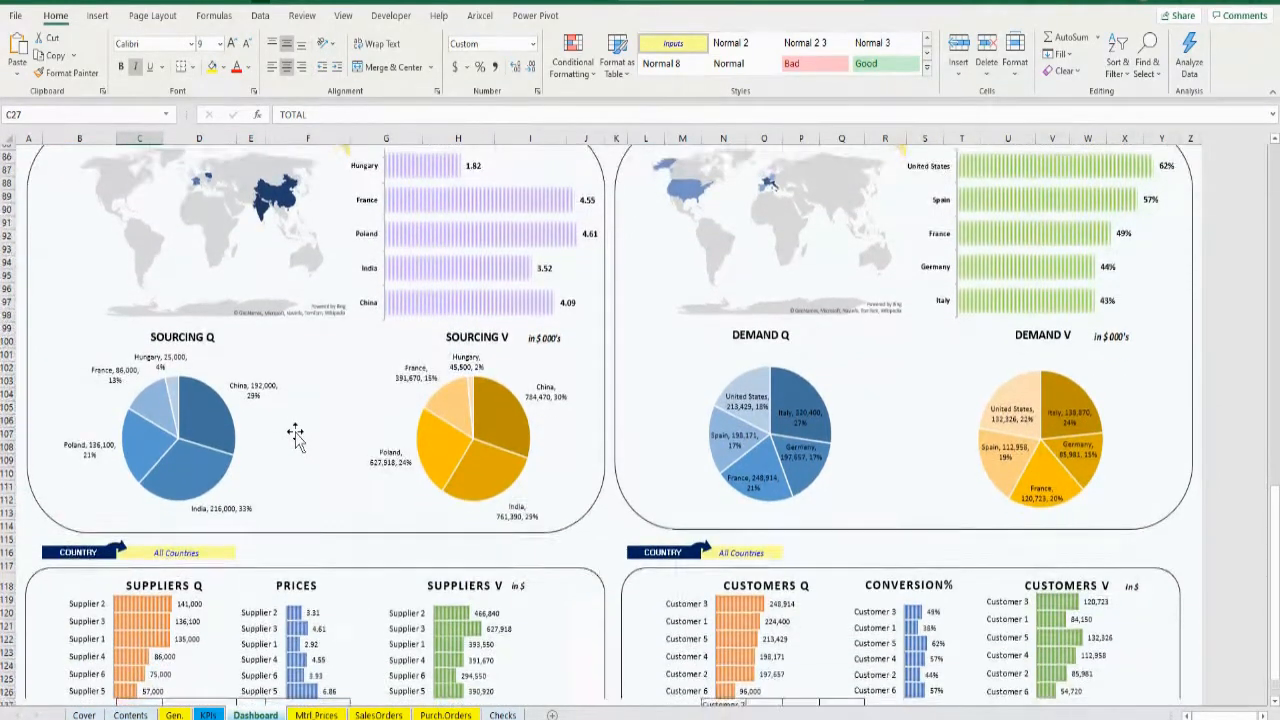
pyautogui.scroll(-3)
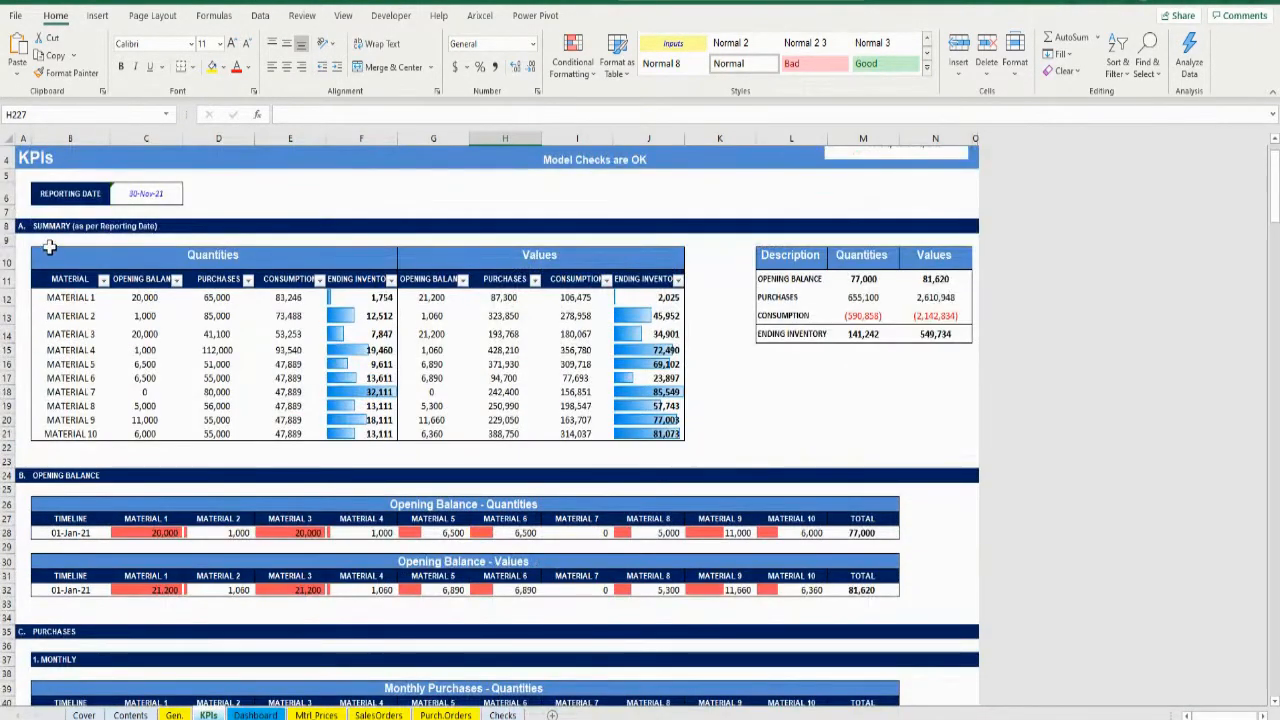
# Scroll through the KPIs summary, purchases, consumption and price evolution tables.
pyautogui.scroll(3)
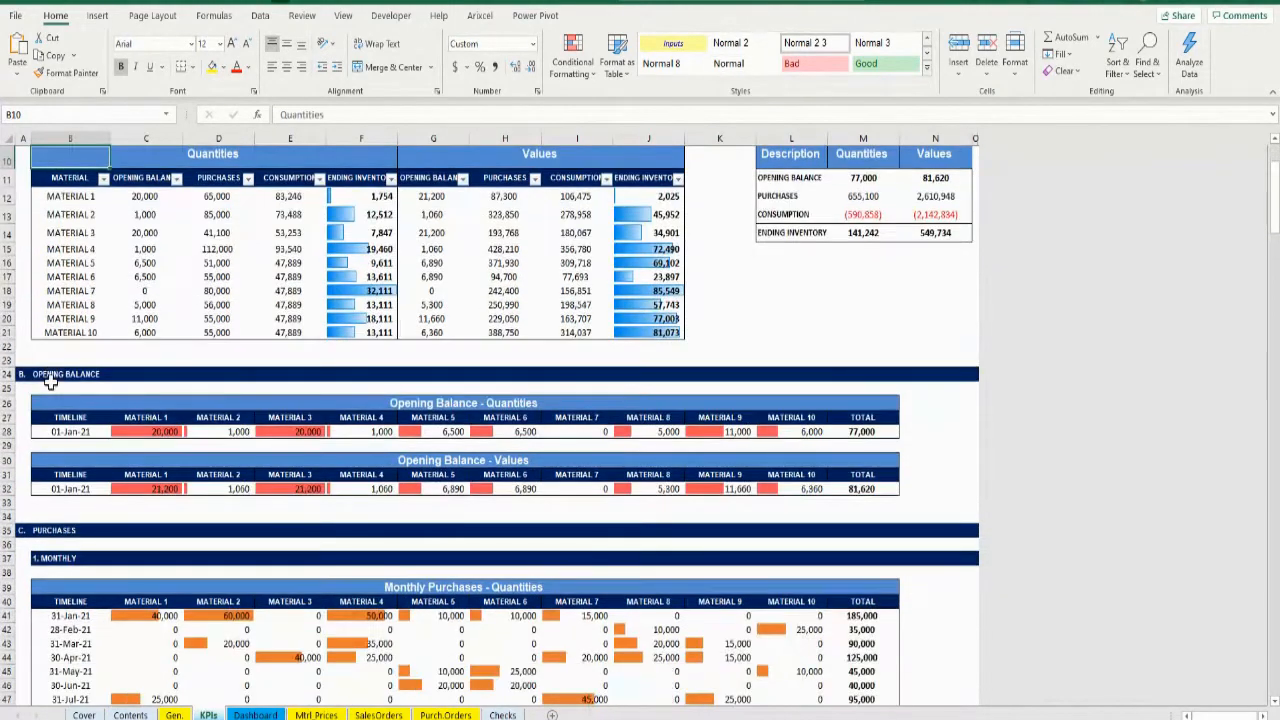
pyautogui.scroll(-3)
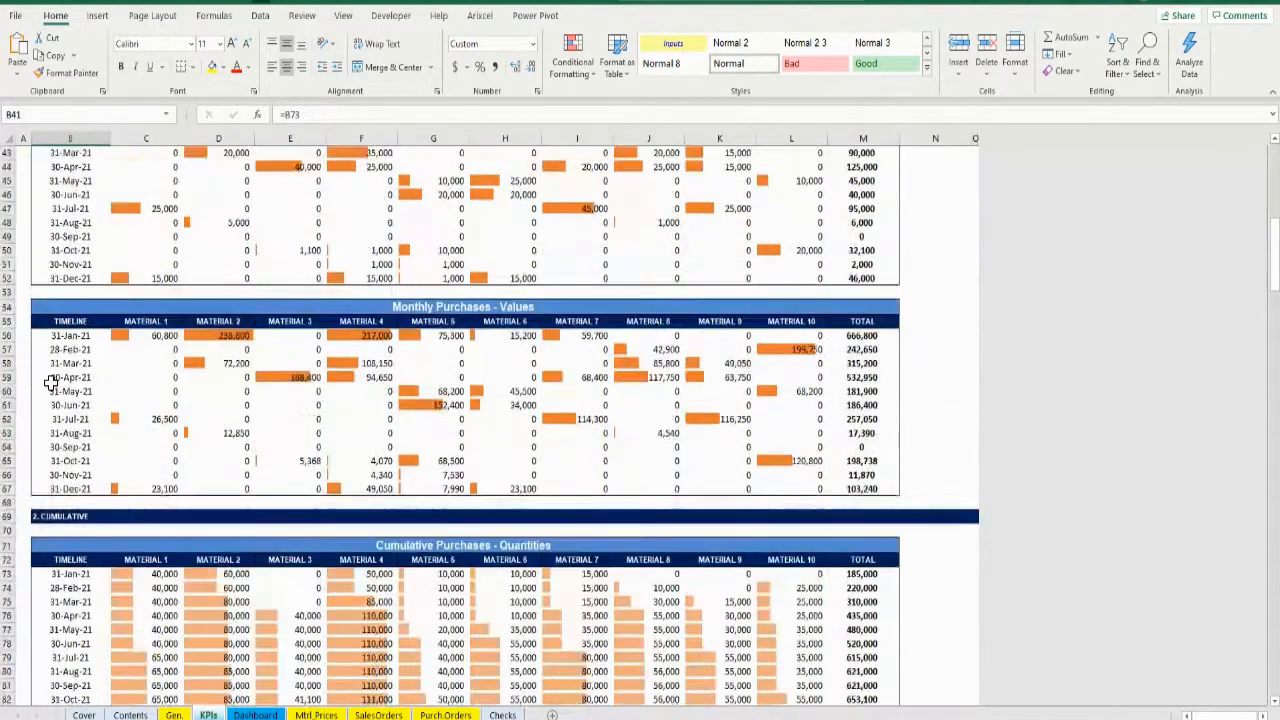
pyautogui.scroll(-3)
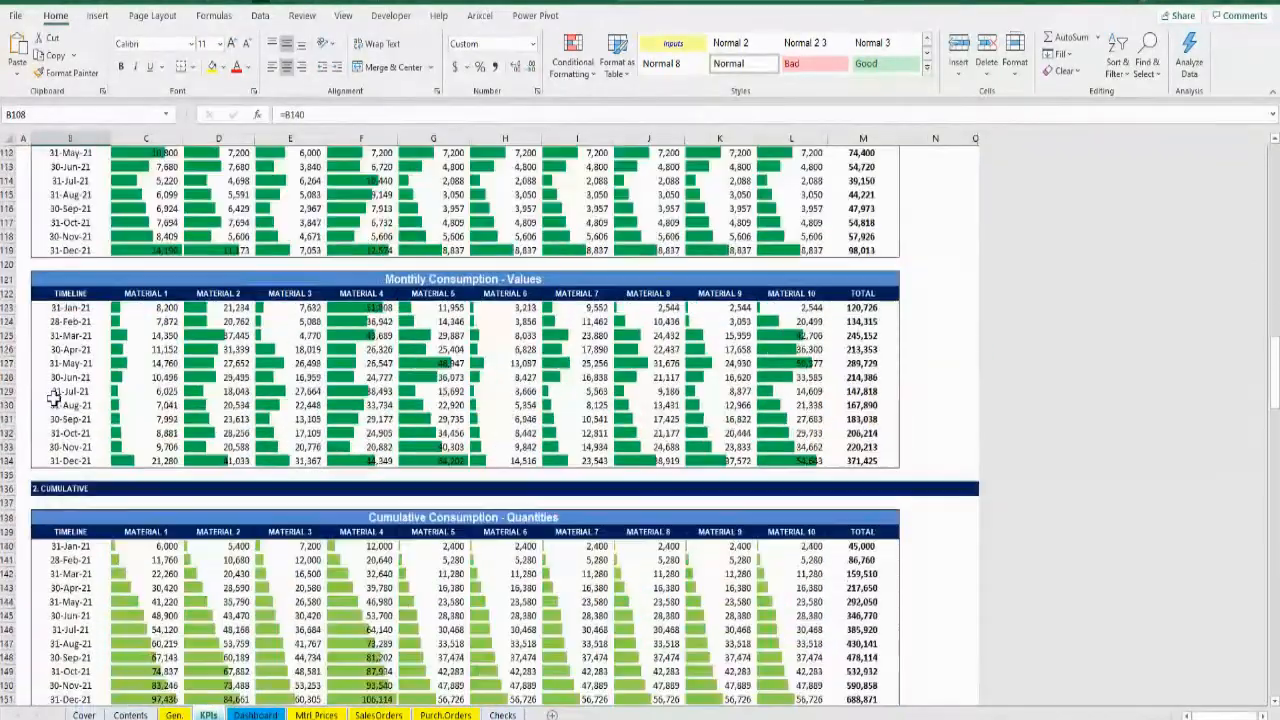
pyautogui.scroll(-3)
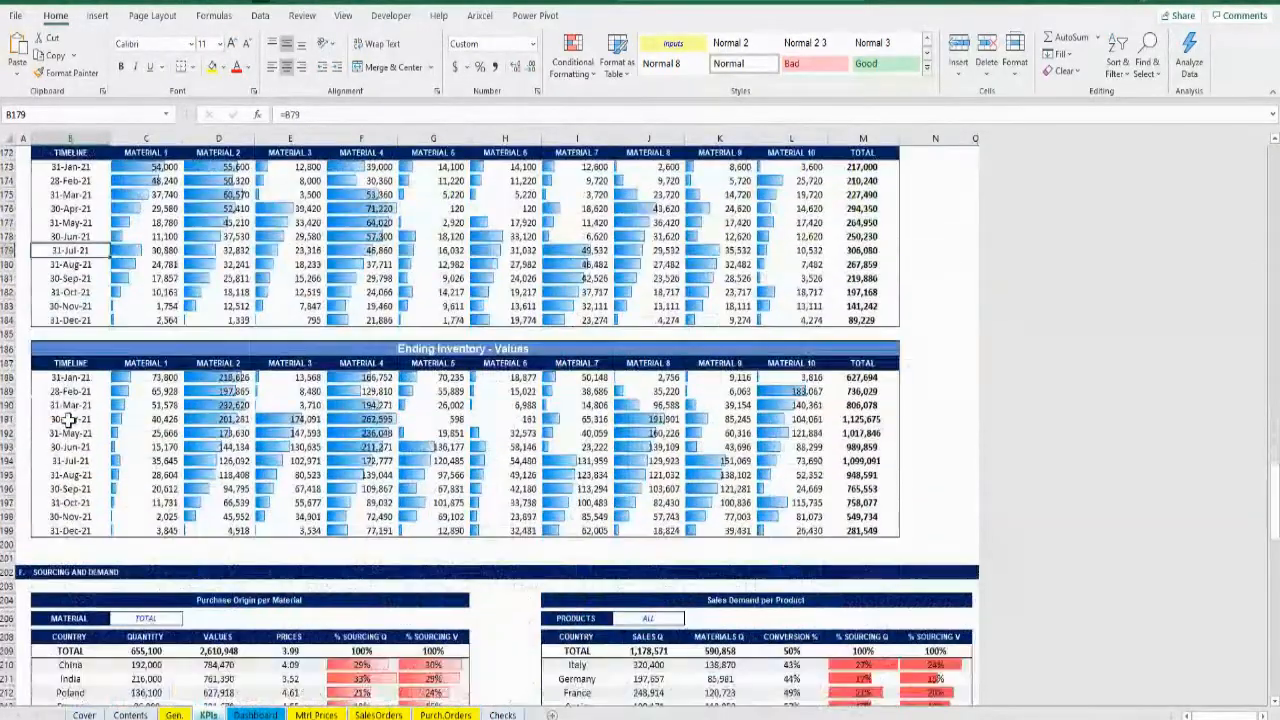
pyautogui.scroll(-3)
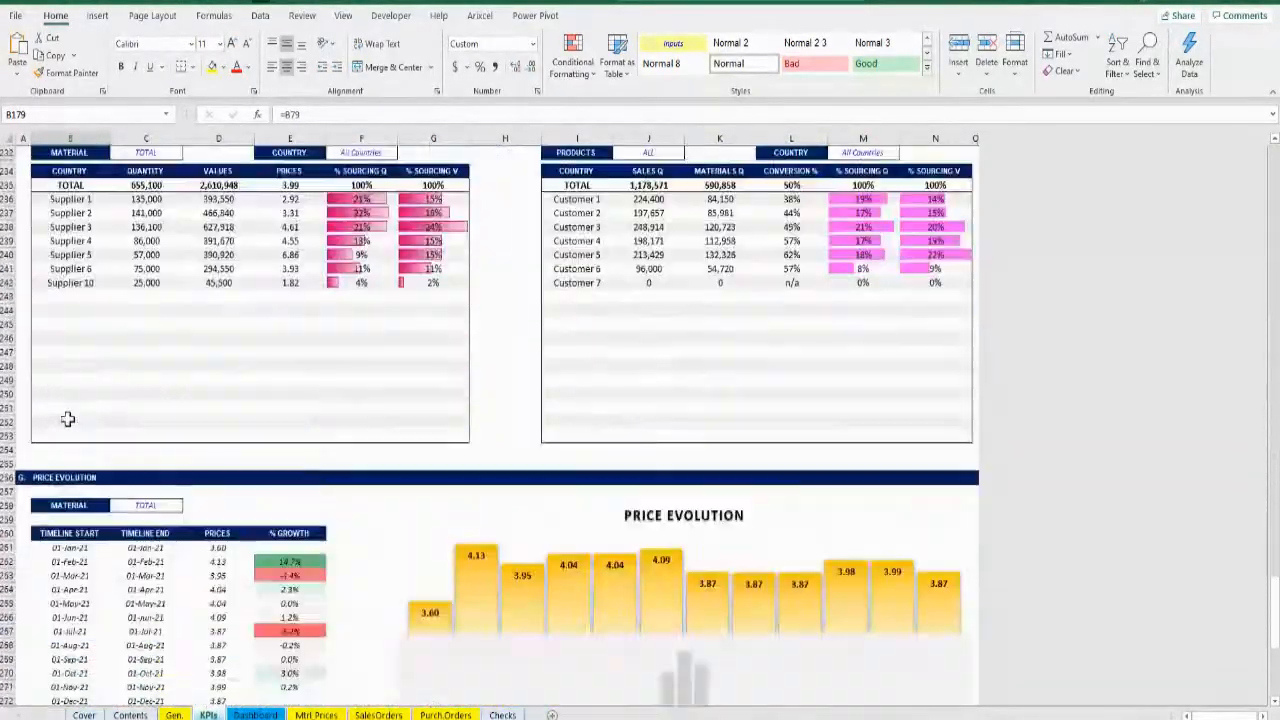
pyautogui.scroll(-3)
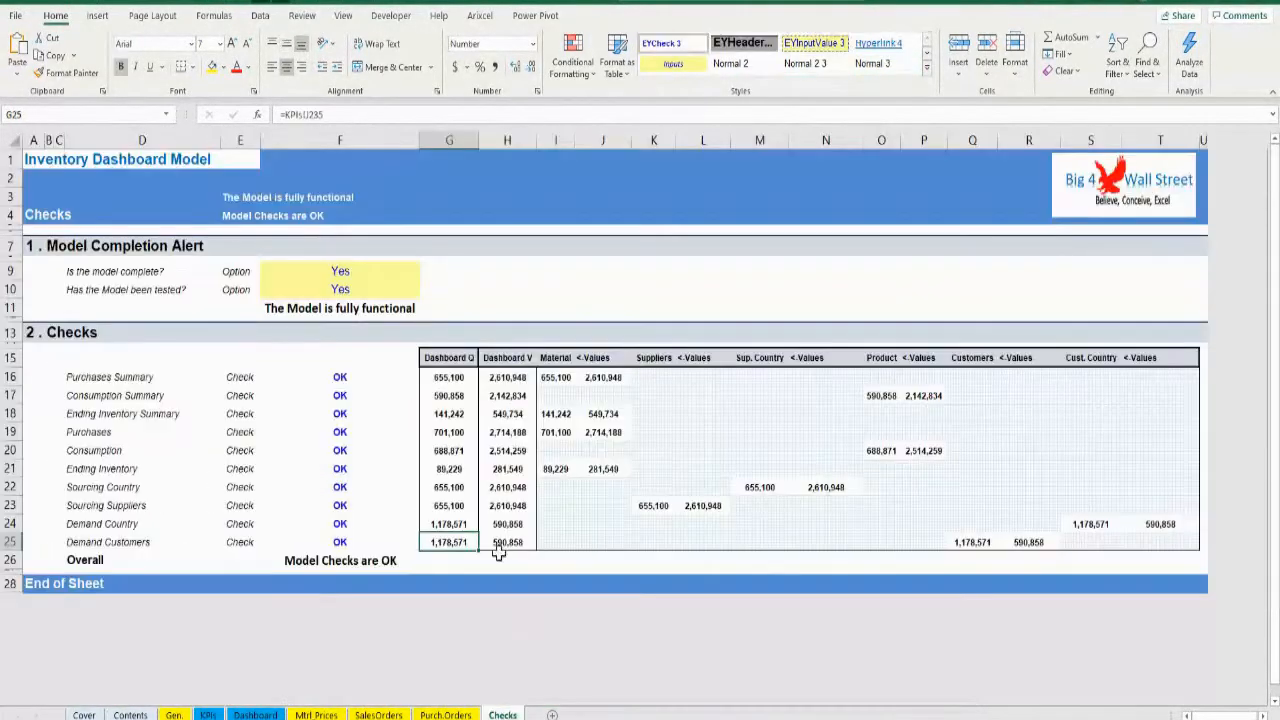
pyautogui.moveTo(773, 403)
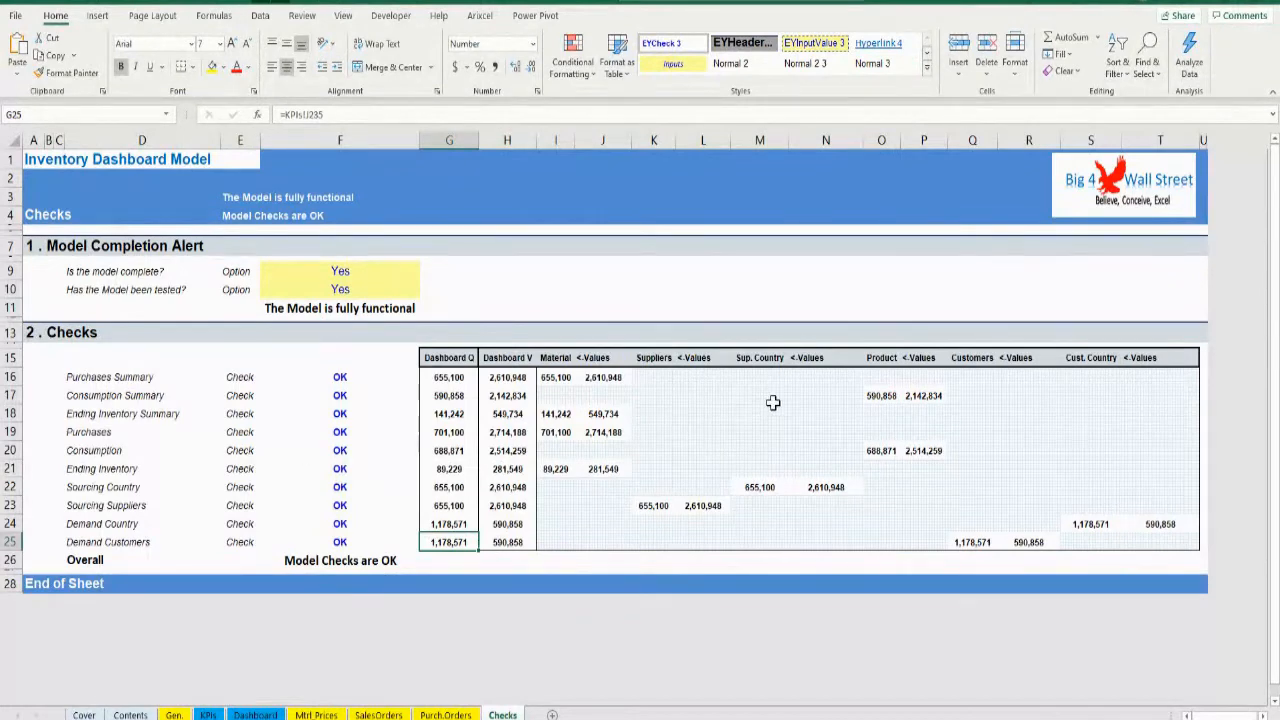